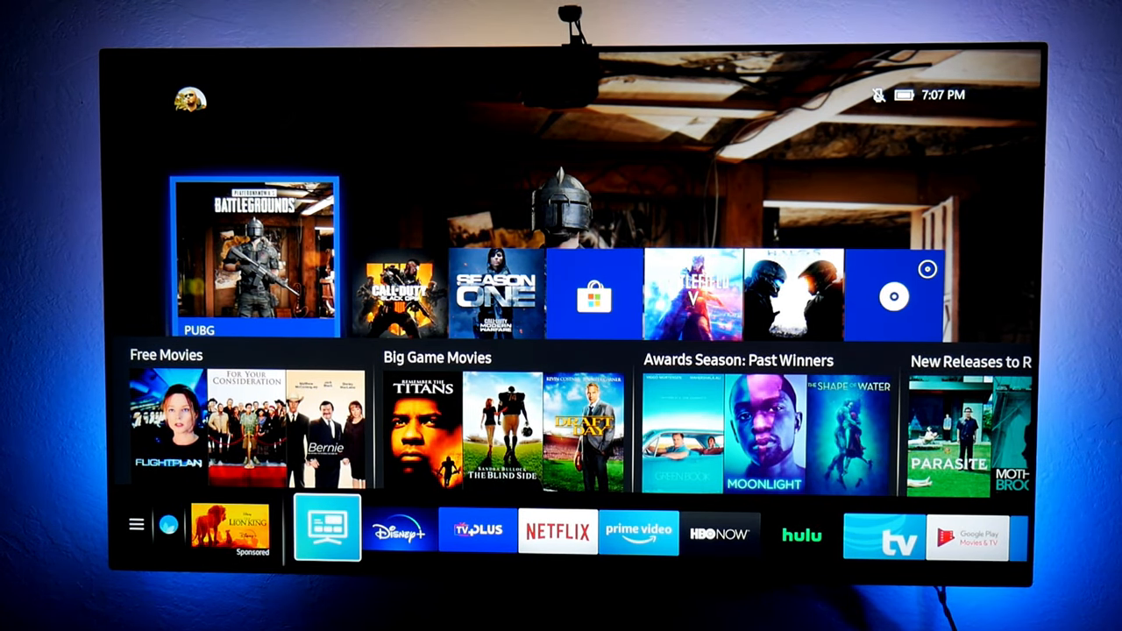
Step: Bring up the TV's Picture settings over the Xbox dashboard, showing Picture Mode Game
{"action": "left_click", "coordinate": [326, 526]}
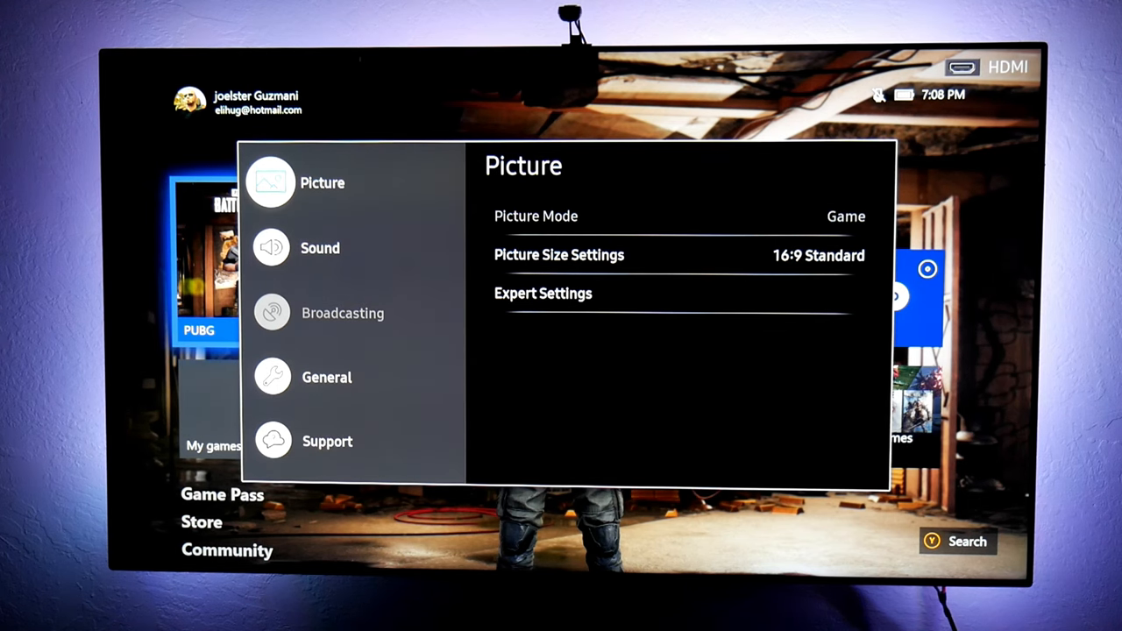
Step: Move down past Sound and Broadcasting and enter the General settings list
{"action": "left_click", "coordinate": [319, 249]}
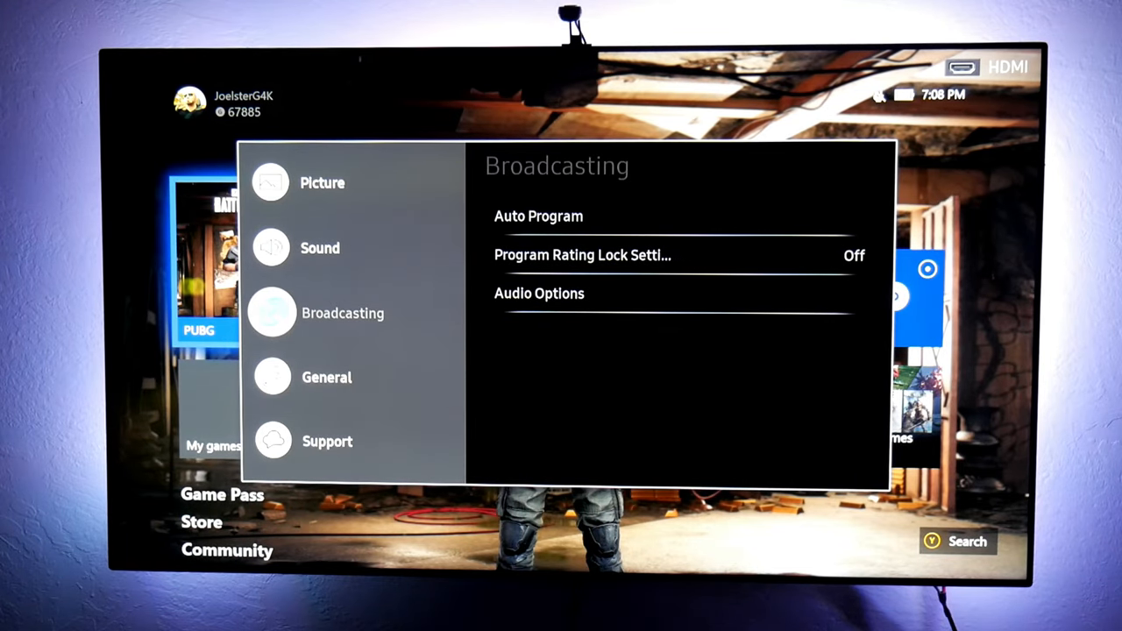
{"action": "left_click", "coordinate": [326, 377]}
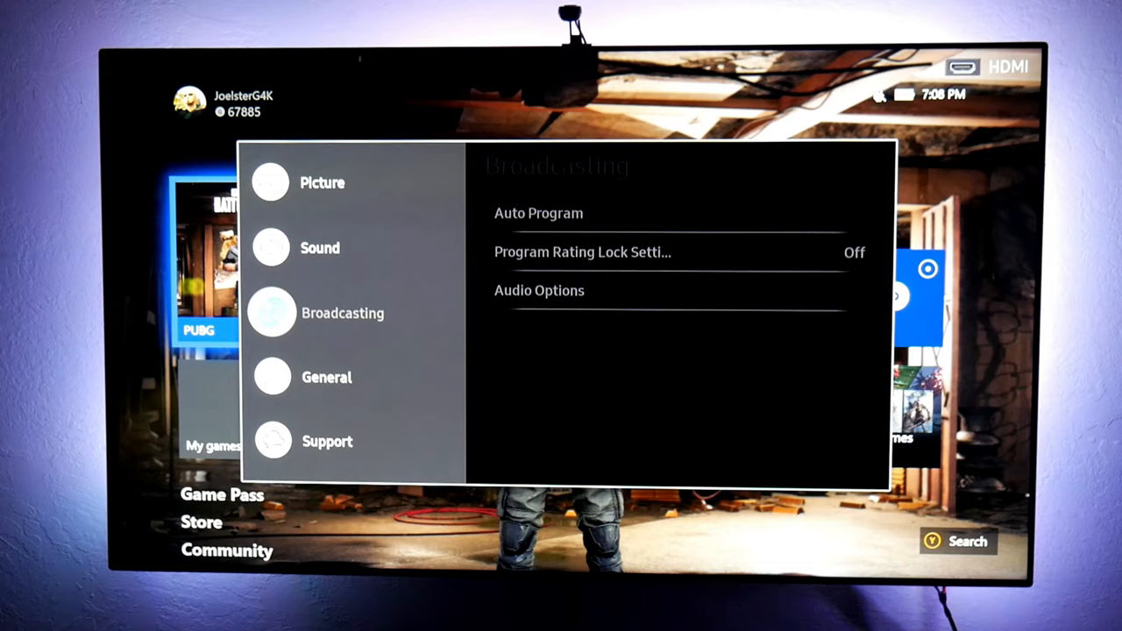
{"action": "left_click", "coordinate": [326, 377]}
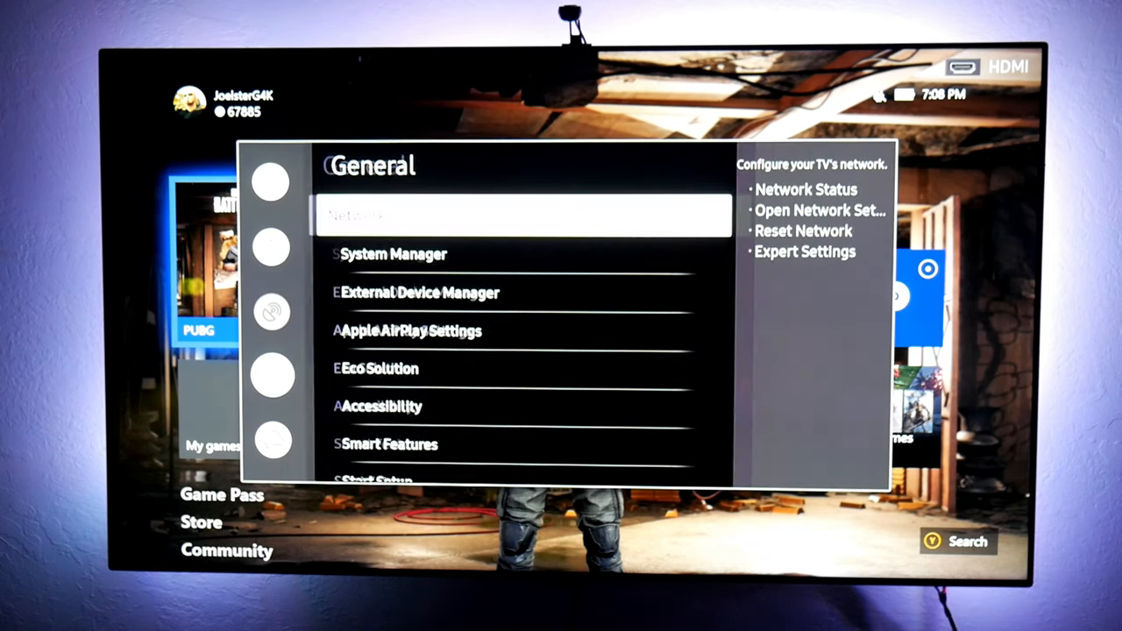
Step: Review the HDMI UHD Color toggles under External Device Manager, then return to Picture
{"action": "key", "text": "Down"}
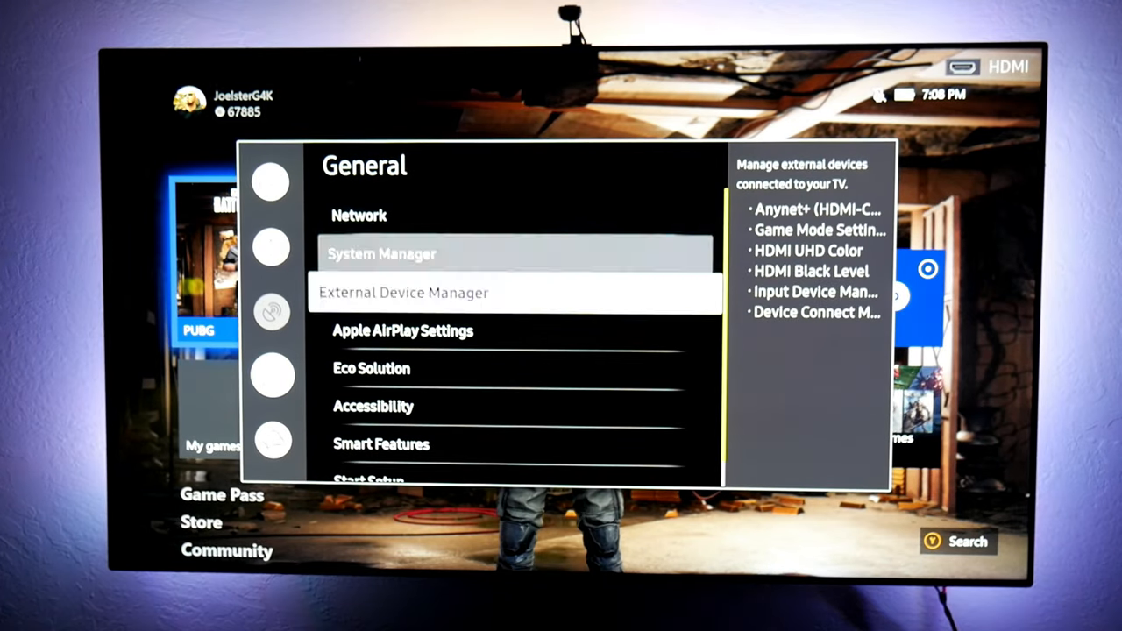
{"action": "key", "text": "Down"}
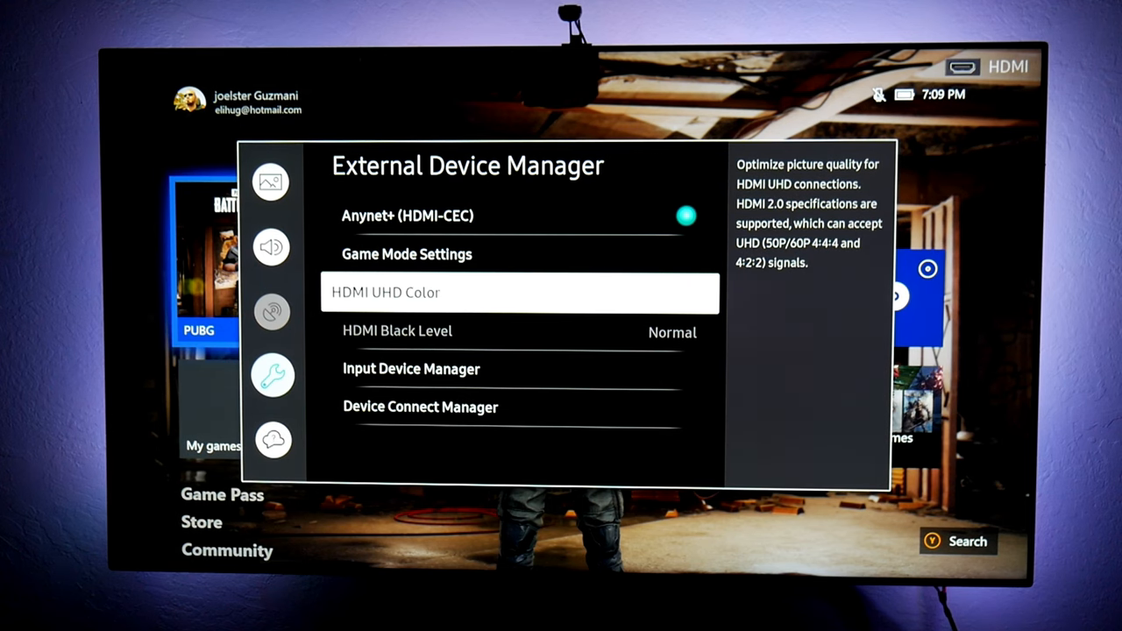
{"action": "left_click", "coordinate": [519, 291]}
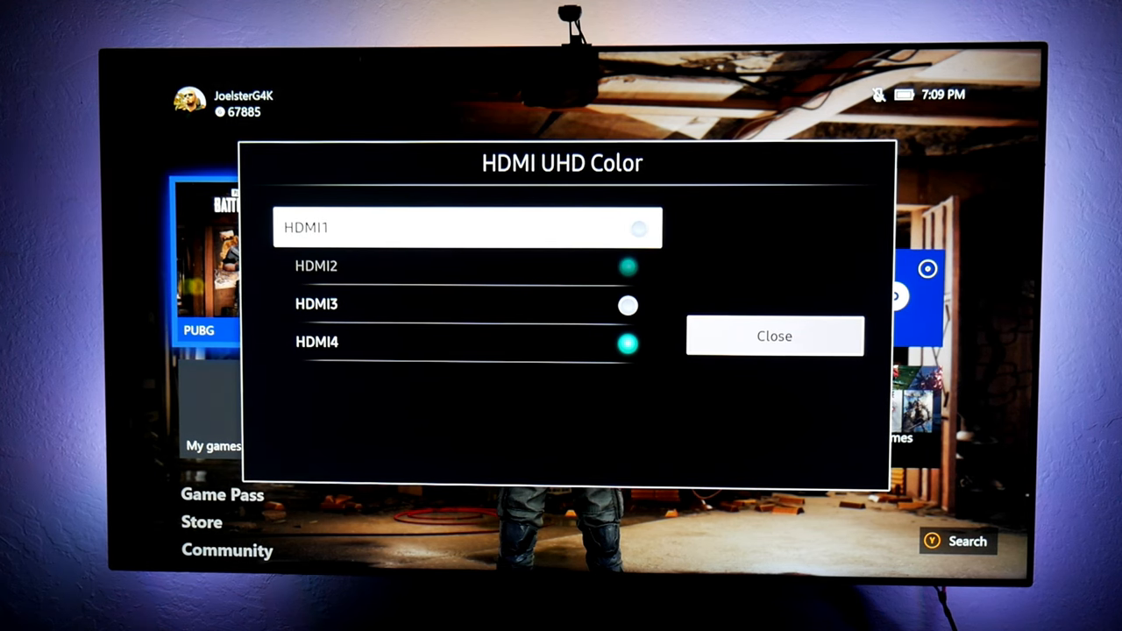
{"action": "left_click", "coordinate": [640, 228]}
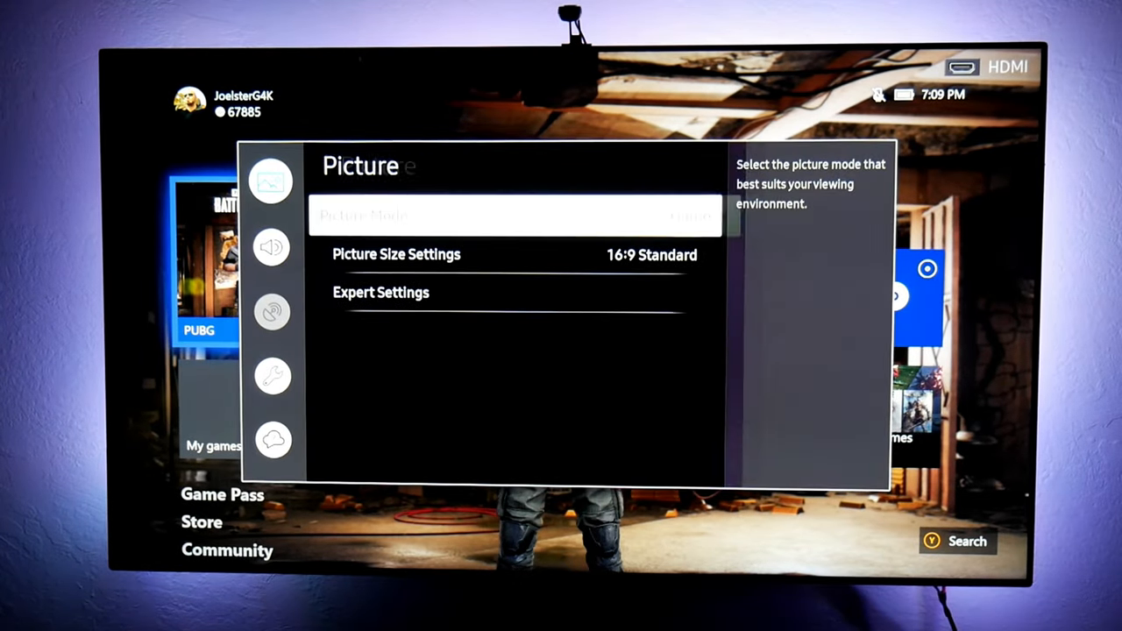
Step: Enter Expert Settings and bring up the Backlight slider
{"action": "key", "text": "down"}
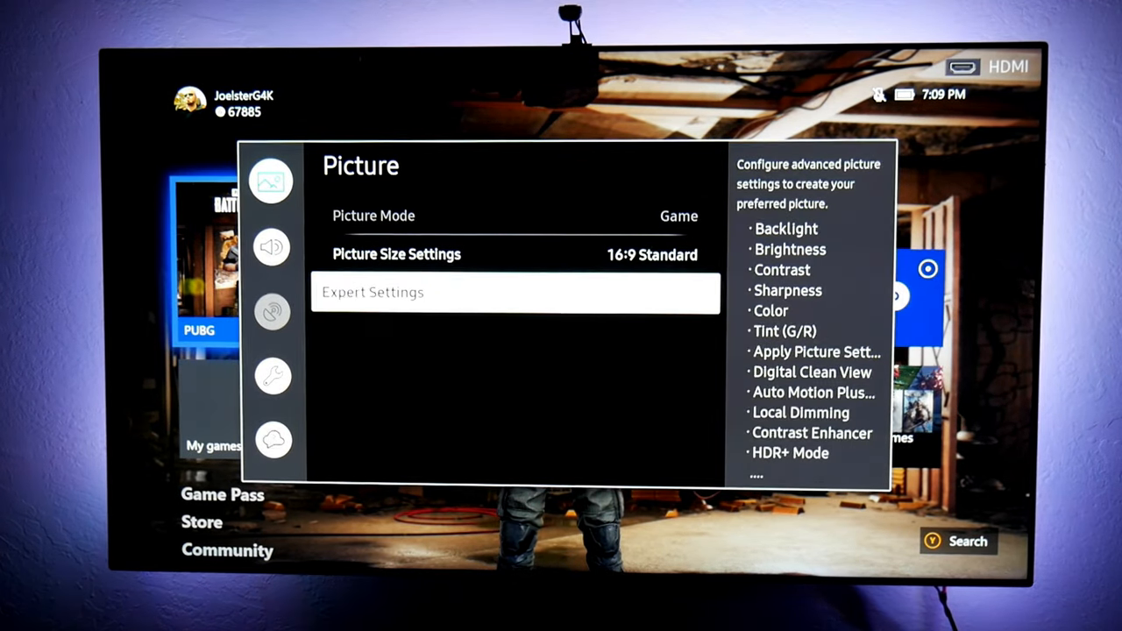
{"action": "left_click", "coordinate": [515, 291]}
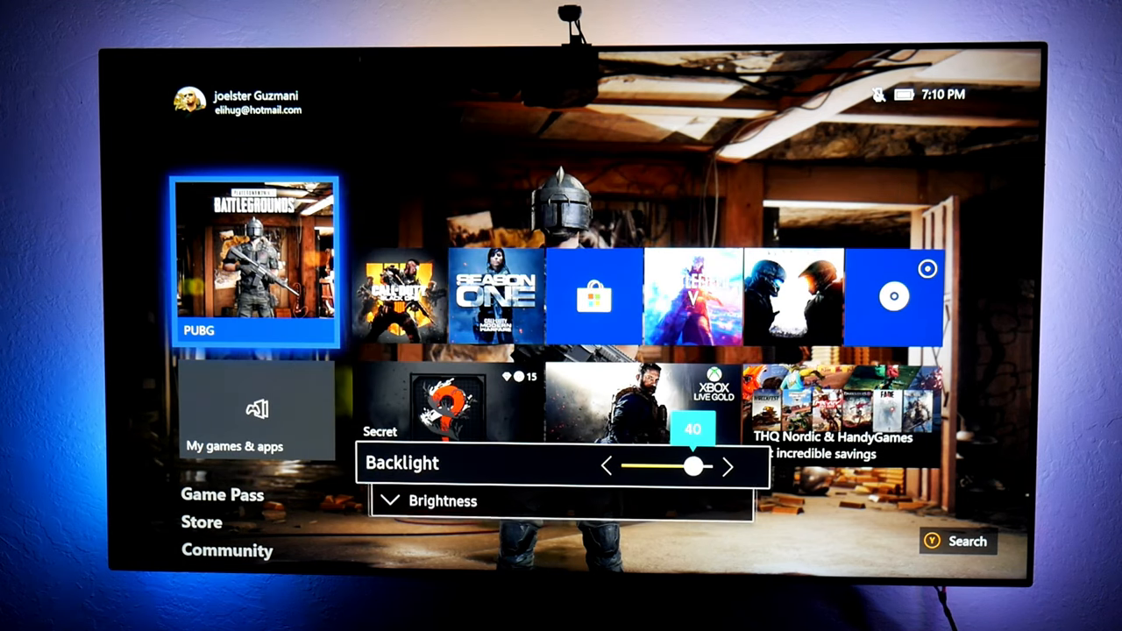
Step: Set Backlight 40, Brightness 0, Contrast 40 (down from 50) and Sharpness 10
{"action": "left_click", "coordinate": [728, 466]}
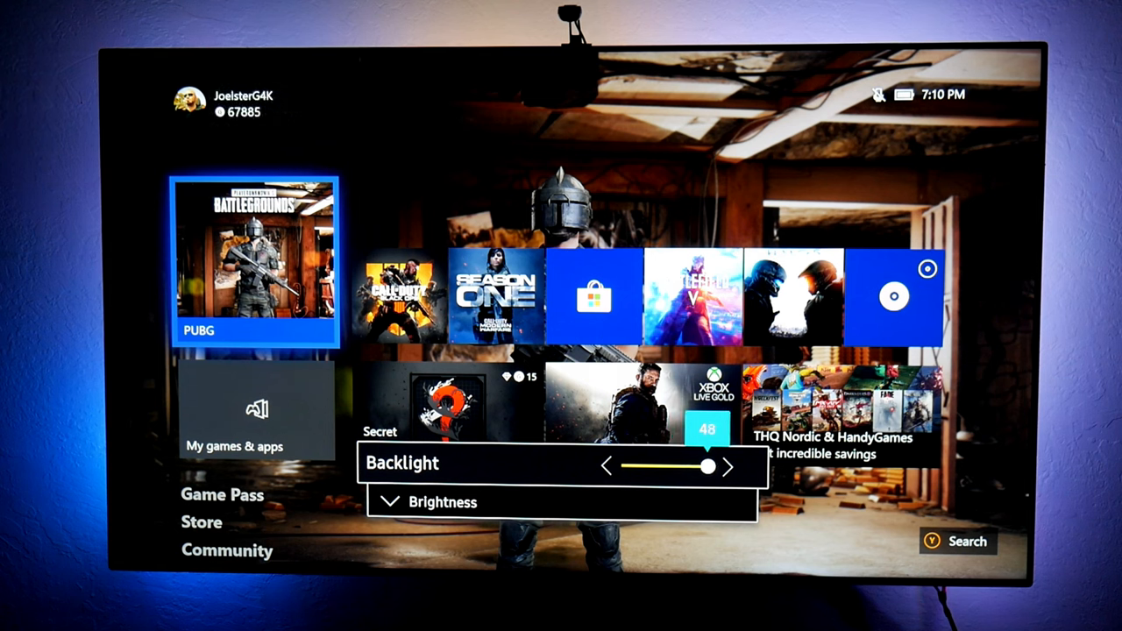
{"action": "left_click", "coordinate": [607, 466]}
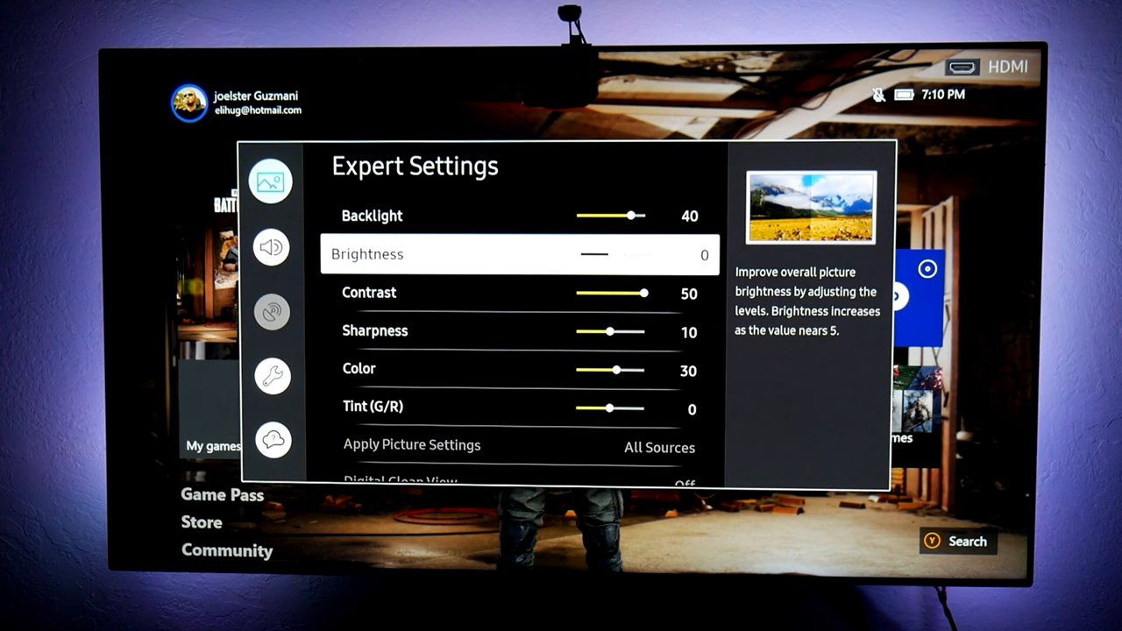
{"action": "key", "text": "Down"}
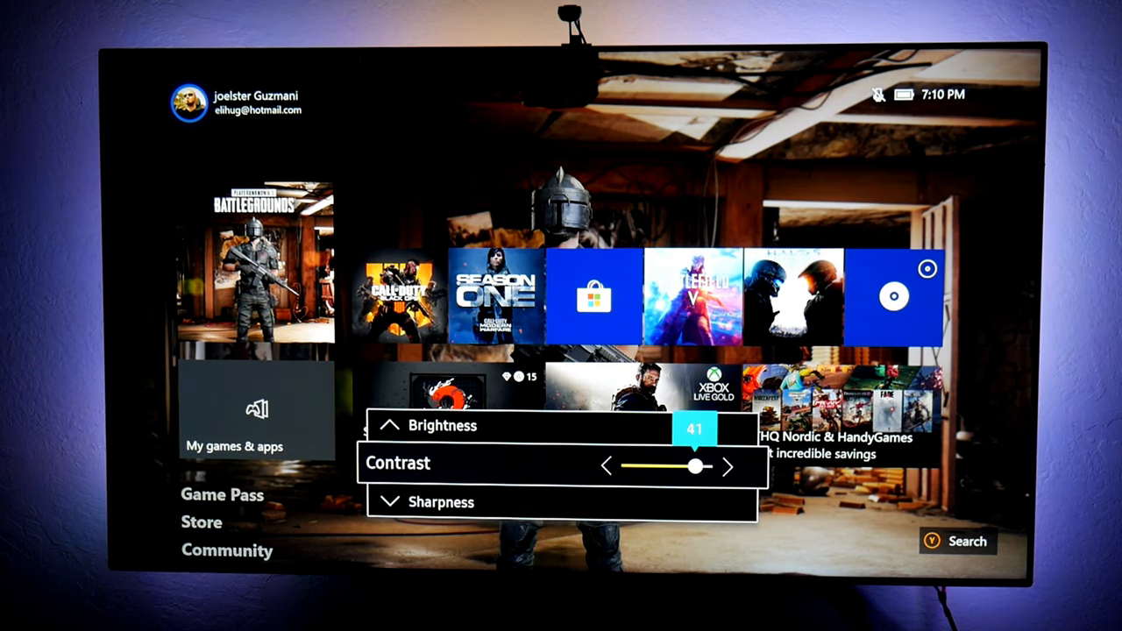
{"action": "left_click", "coordinate": [605, 466]}
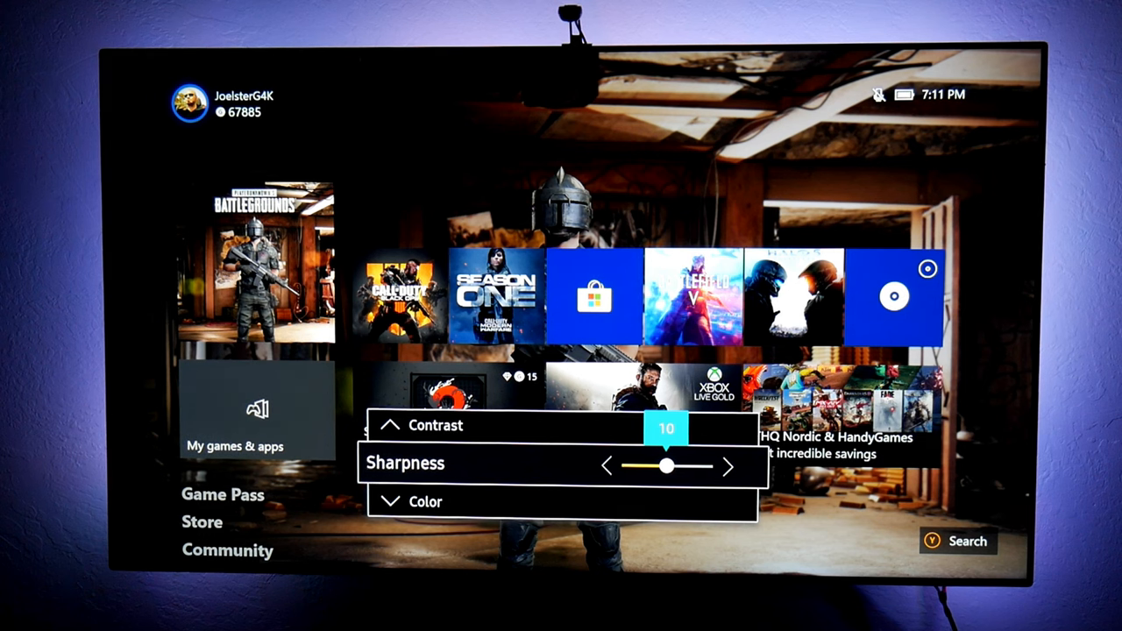
{"action": "left_click", "coordinate": [725, 466]}
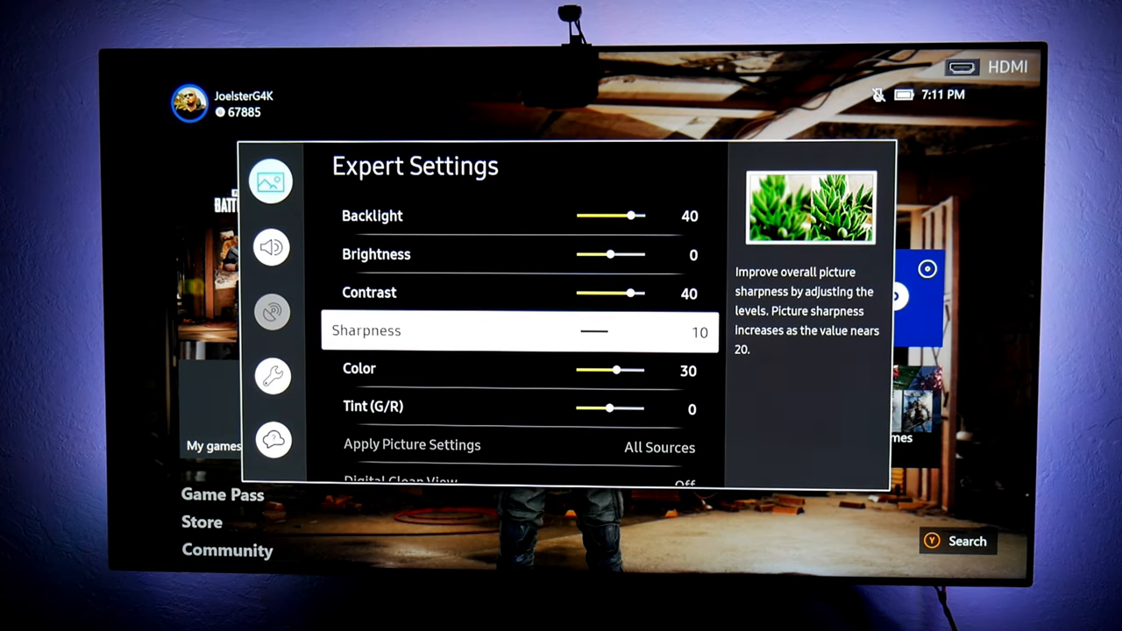
Step: Keep Color 30, Tint 0, Local Dimming Standard, Contrast Enhancer off and HDR+ Mode off
{"action": "key", "text": "Down"}
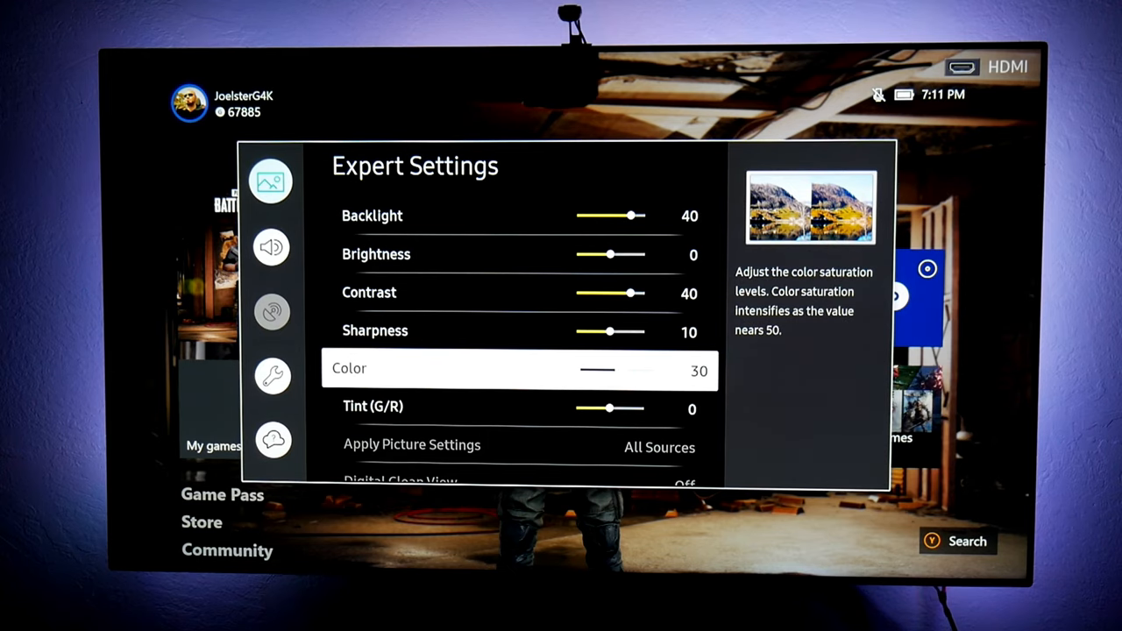
{"action": "scroll", "scroll_direction": "down", "scroll_amount": 3}
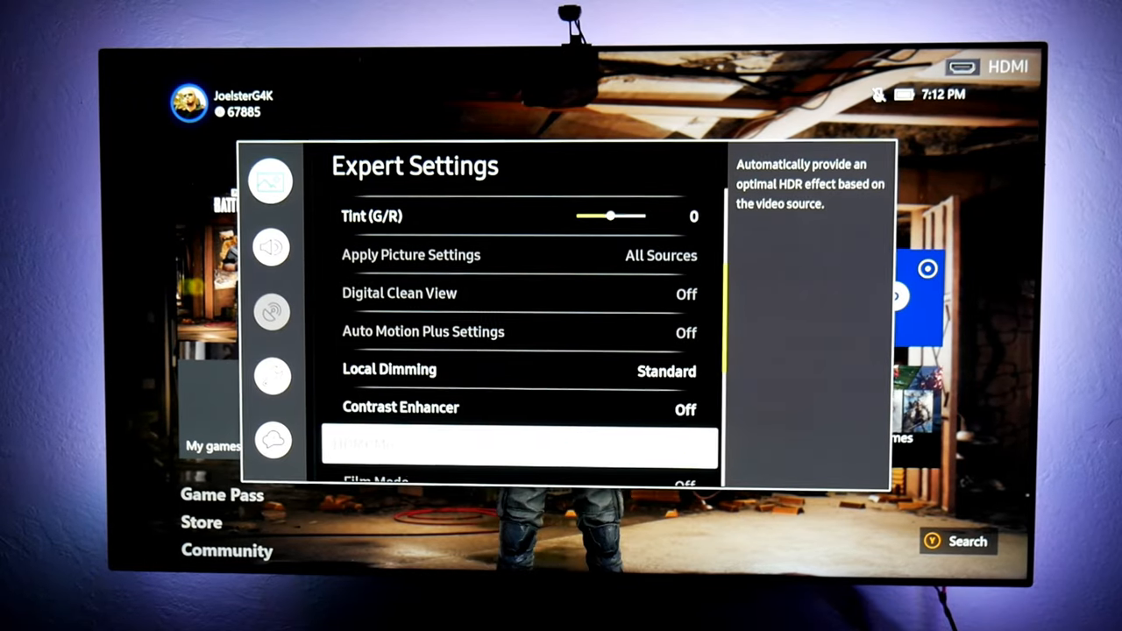
{"action": "key", "text": "Down"}
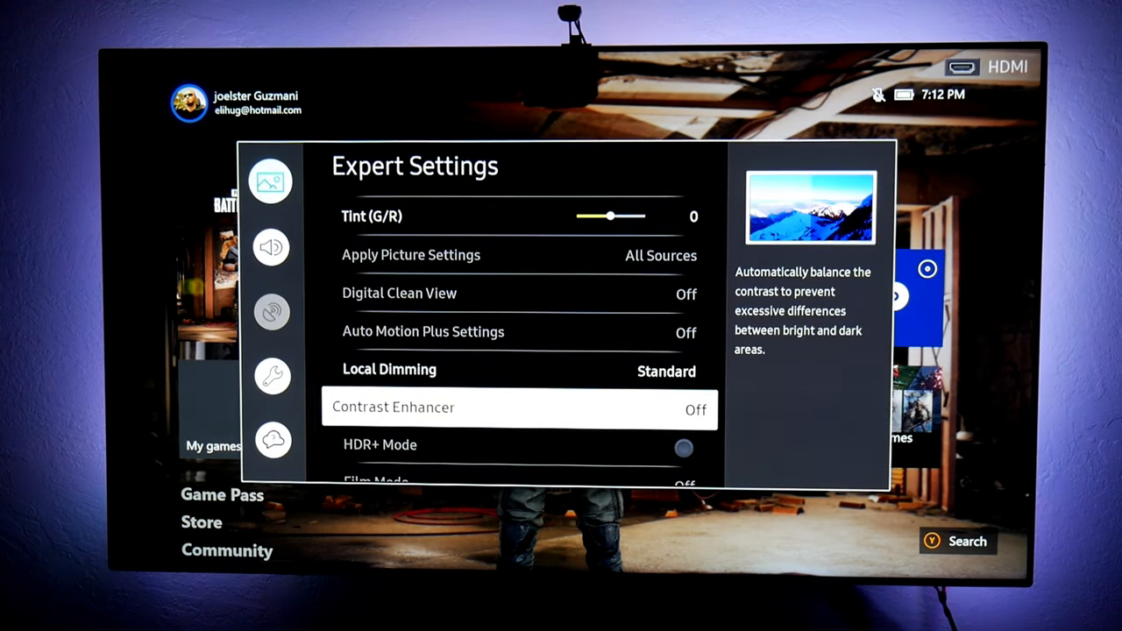
{"action": "scroll", "scroll_direction": "down", "scroll_amount": 3}
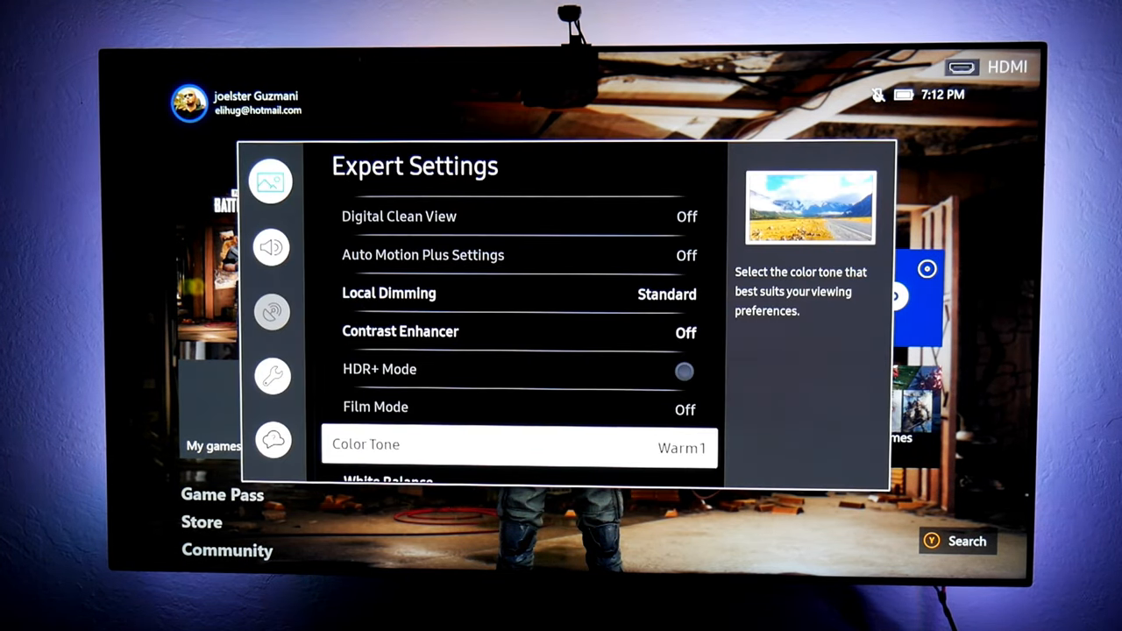
Step: Keep Color Tone Warm1 and Gamma BT.1886 at 0 with RGB Only Mode off
{"action": "scroll", "scroll_direction": "down", "scroll_amount": 3}
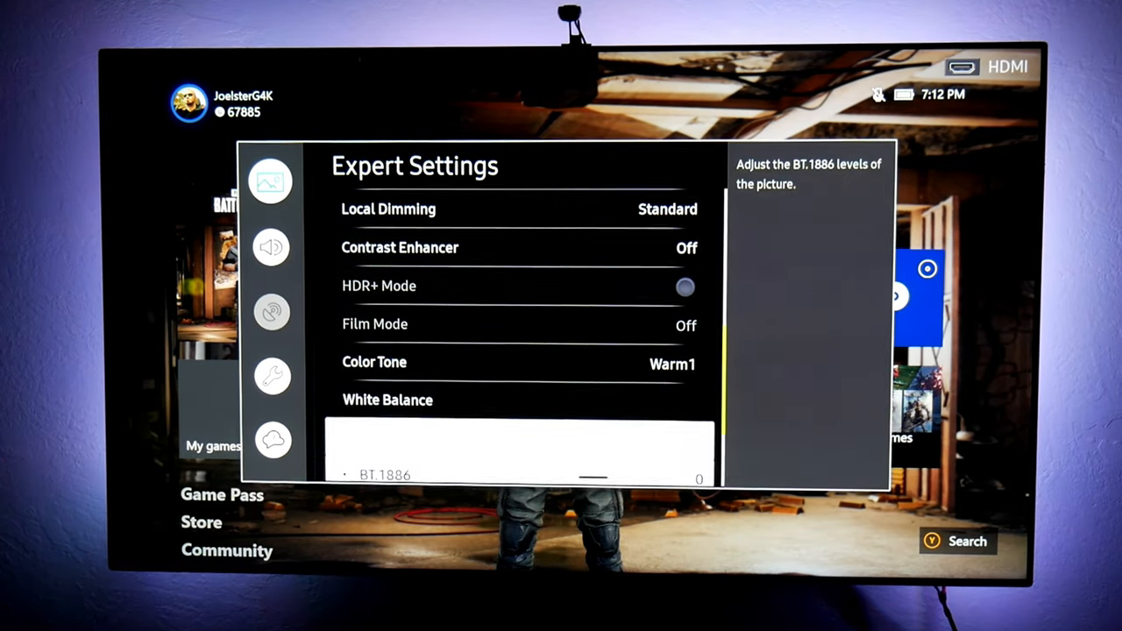
{"action": "scroll", "scroll_direction": "down", "scroll_amount": 3}
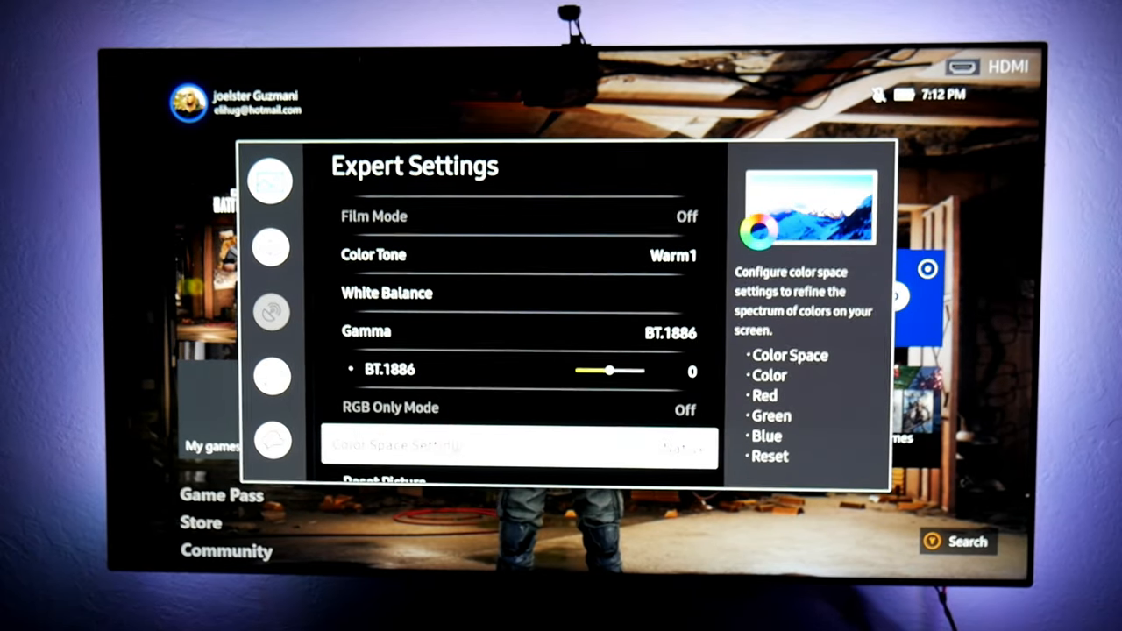
Step: Set Color Space to Native and return to the Picture settings
{"action": "left_click", "coordinate": [517, 445]}
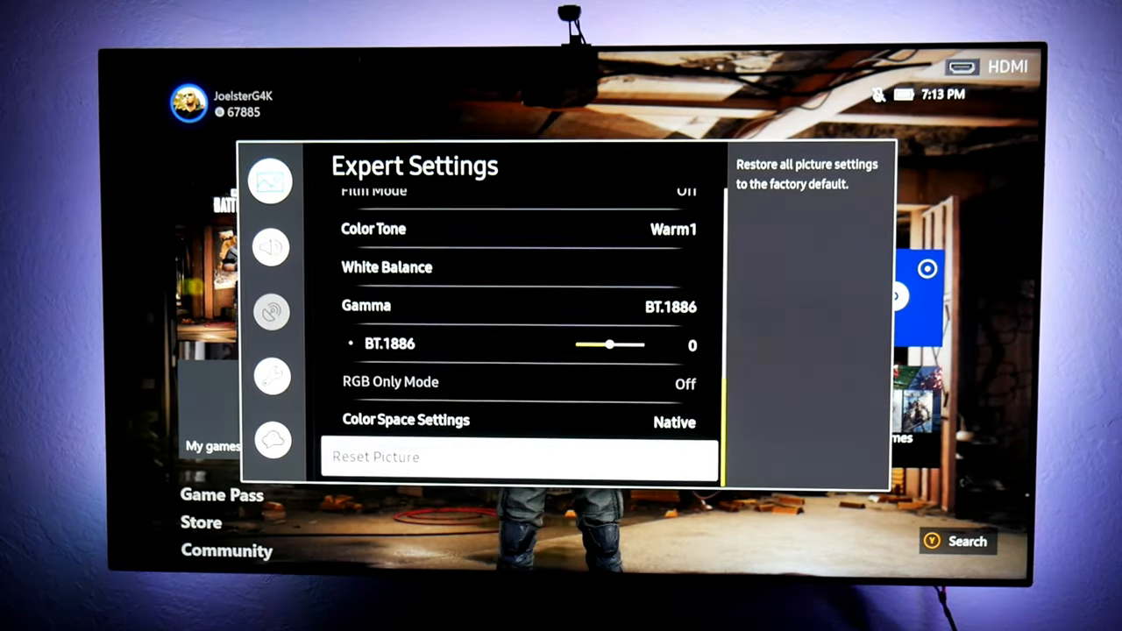
{"action": "key", "text": "up"}
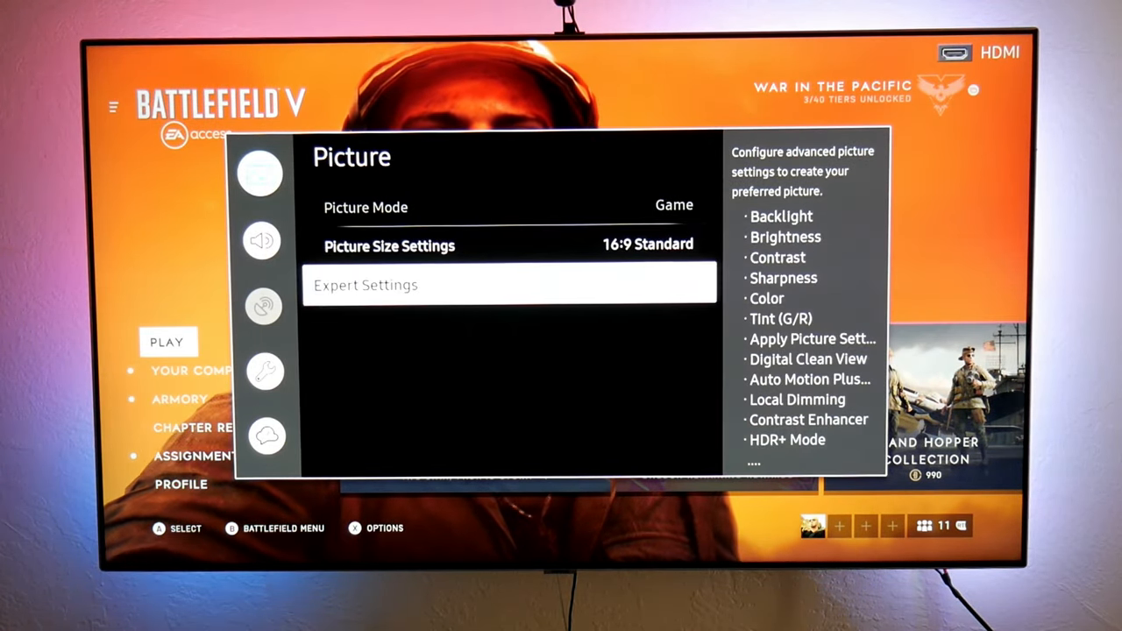
Step: In Expert Settings for Game mode, set Backlight 50 and keep Brightness 0
{"action": "left_click", "coordinate": [364, 284]}
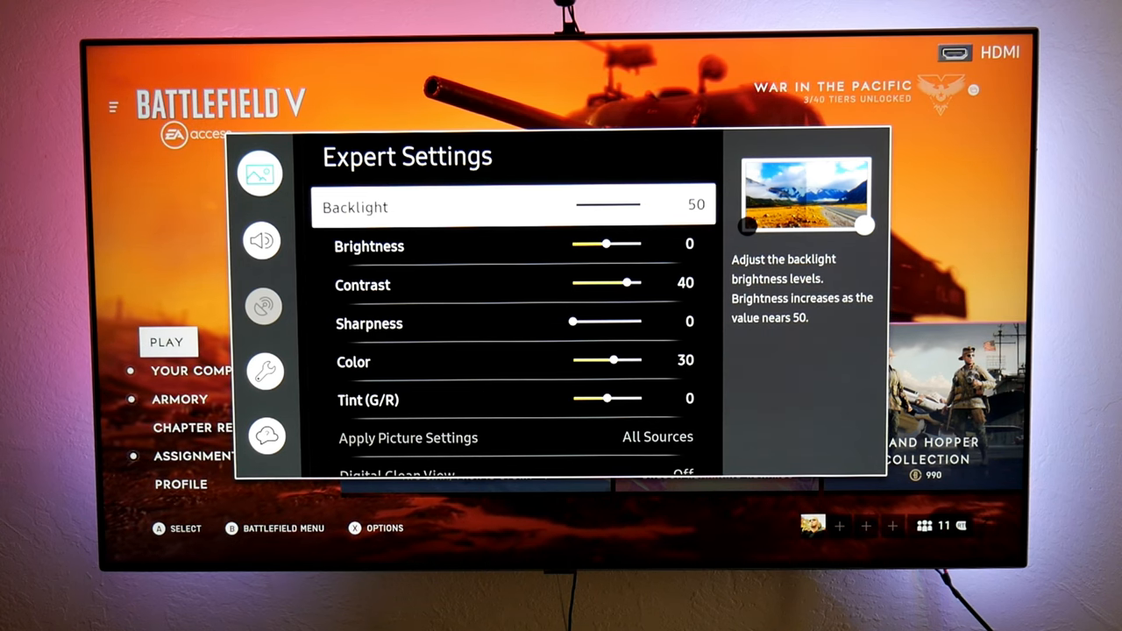
{"action": "key", "text": "down"}
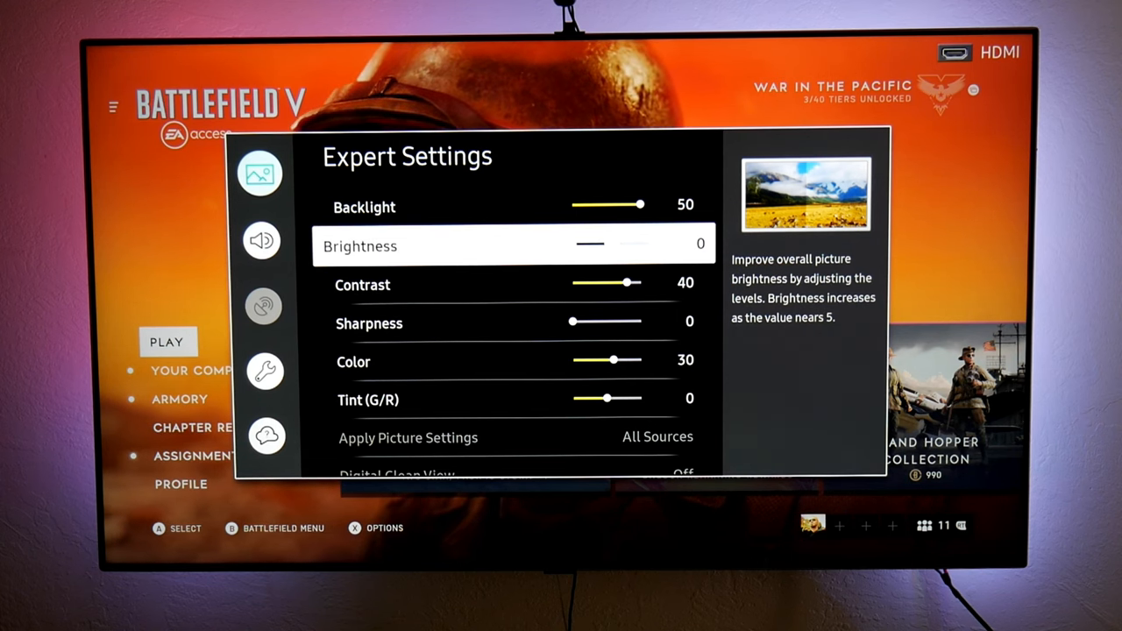
{"action": "key", "text": "Down"}
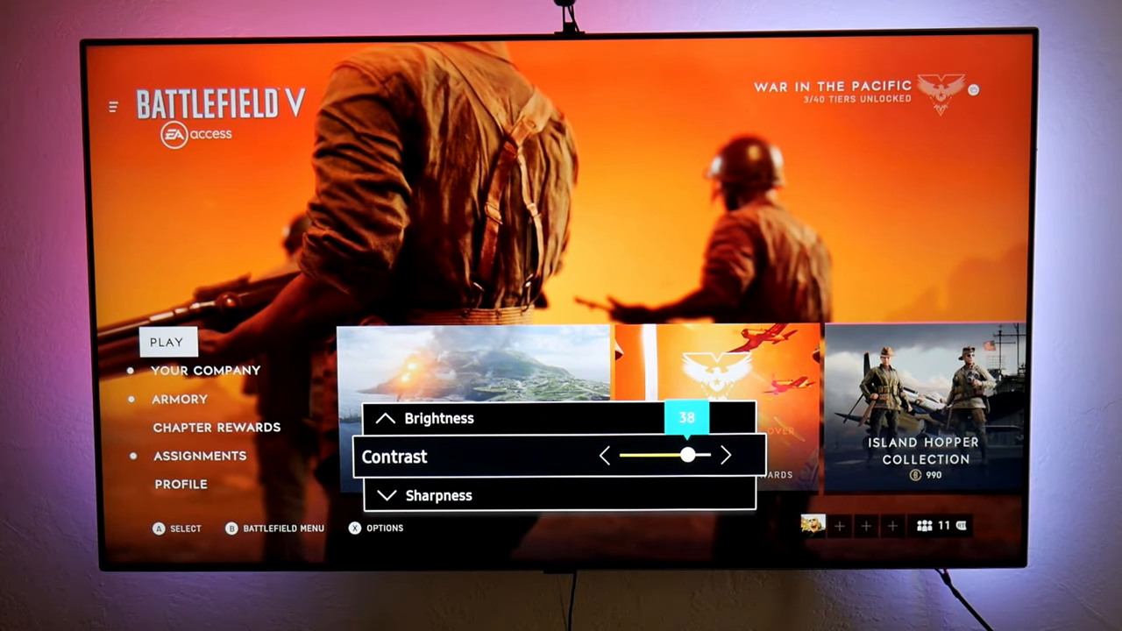
Step: Confirm Contrast at 40 for gaming and move on to Sharpness
{"action": "left_click", "coordinate": [726, 456]}
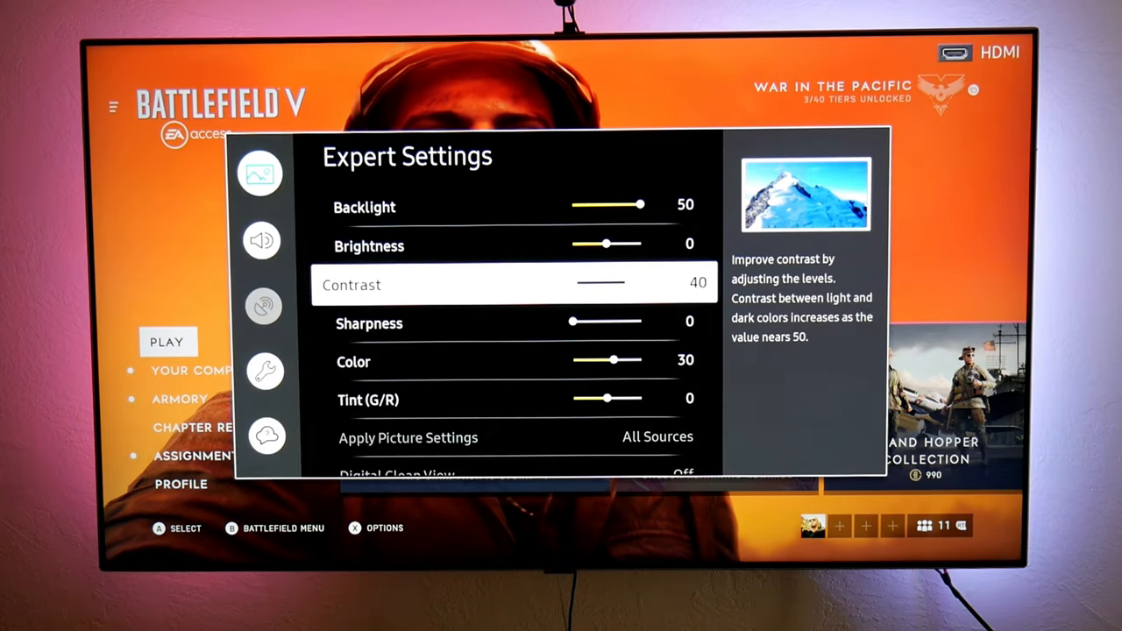
{"action": "key", "text": "Down"}
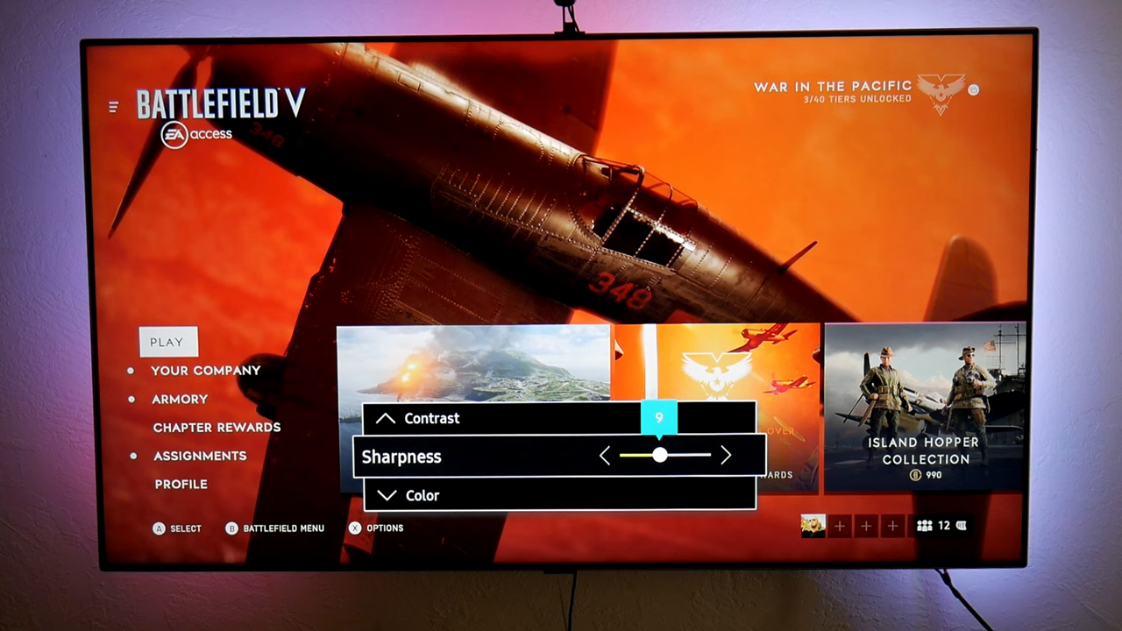
Step: Confirm the chosen Sharpness level for the game picture
{"action": "left_click", "coordinate": [725, 456]}
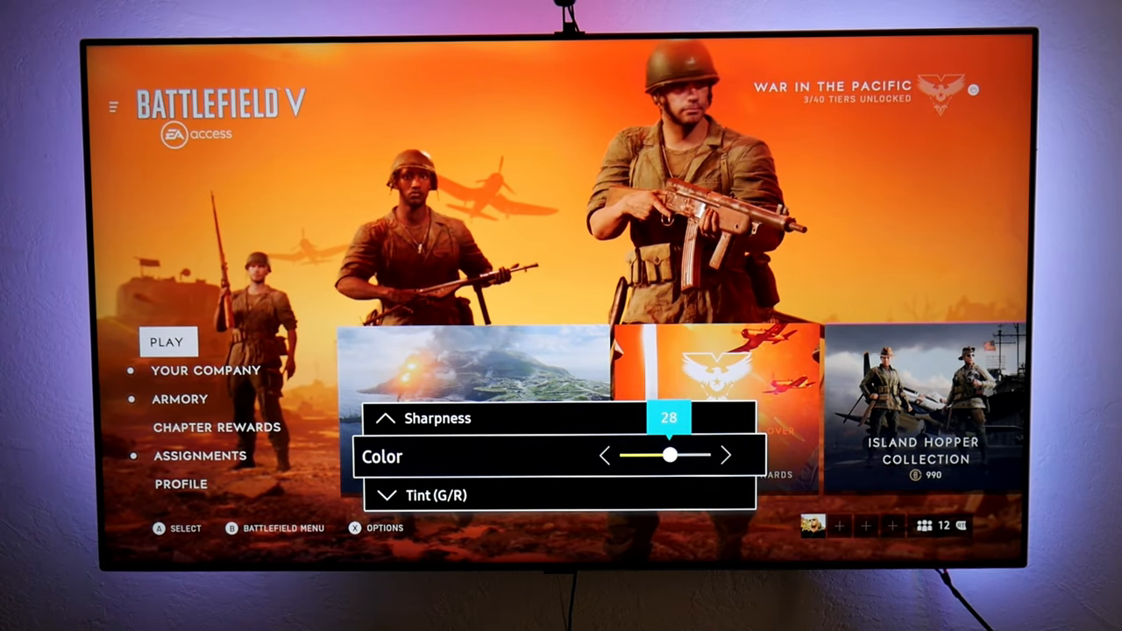
Step: Confirm the Color level of 28 for the game picture
{"action": "left_click", "coordinate": [726, 417]}
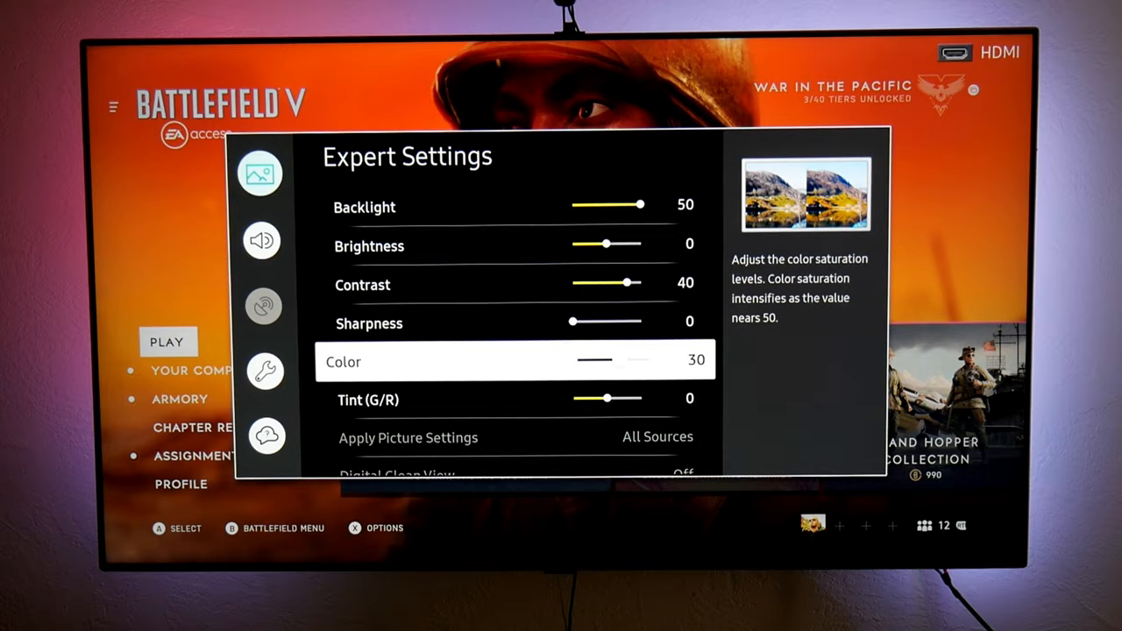
Step: Move down the Expert list past Backlight 50, Contrast 40, Sharpness 0, Color 30 and Tint 0
{"action": "scroll", "scroll_direction": "down", "scroll_amount": 3}
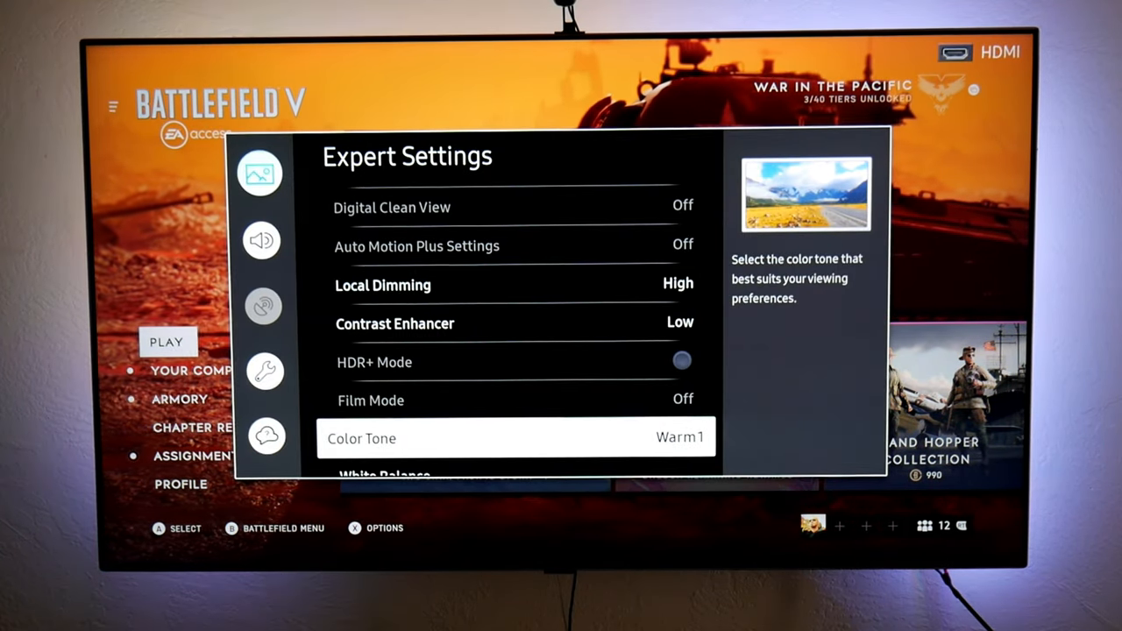
Step: Move down to Local Dimming High, Contrast Enhancer Low, Color Tone Warm1 and Gamma ST.2084 at 0
{"action": "scroll", "scroll_direction": "down", "scroll_amount": 3}
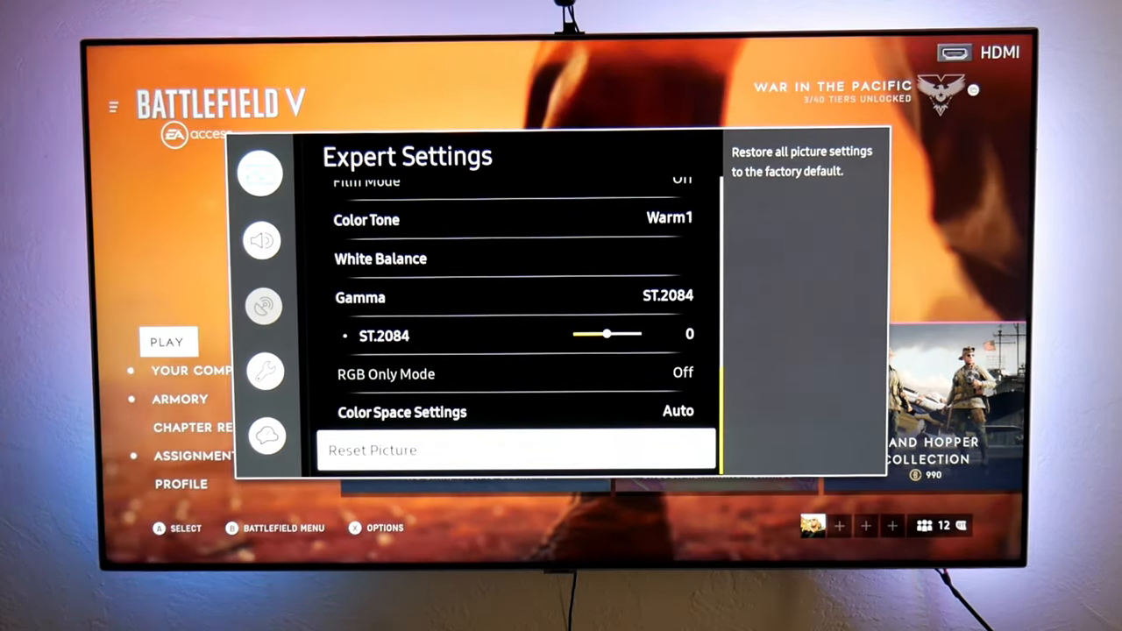
Step: Leave Expert Settings and return to the TV home screen
{"action": "key", "text": "Up"}
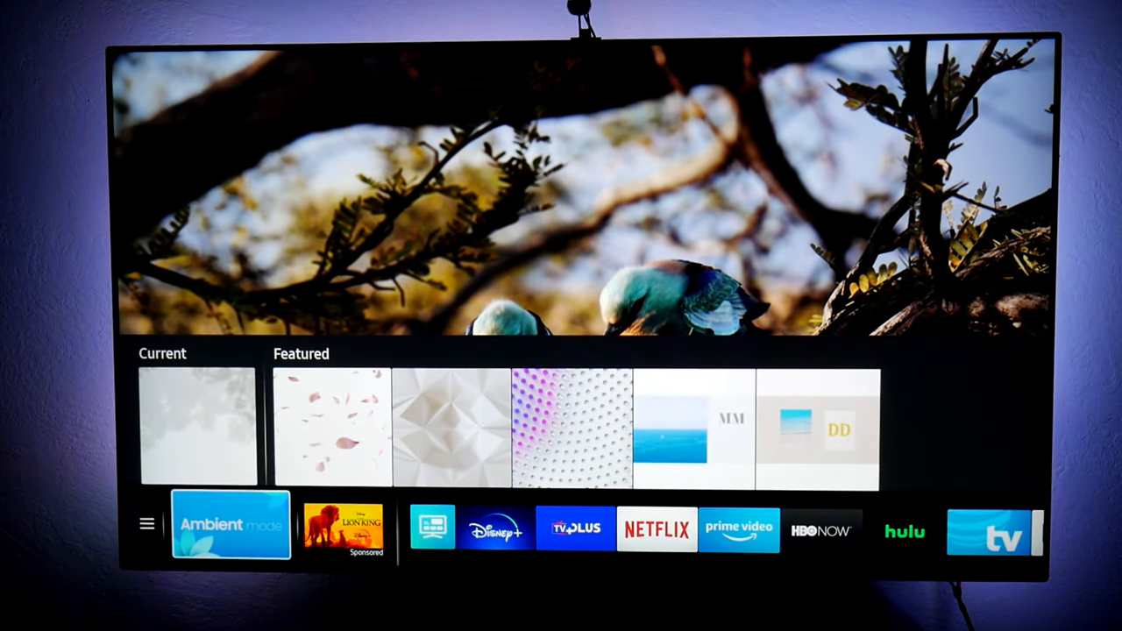
Step: From the home overlay's settings shortcuts, go into the Picture menu with Picture Mode Movie
{"action": "left_click", "coordinate": [231, 524]}
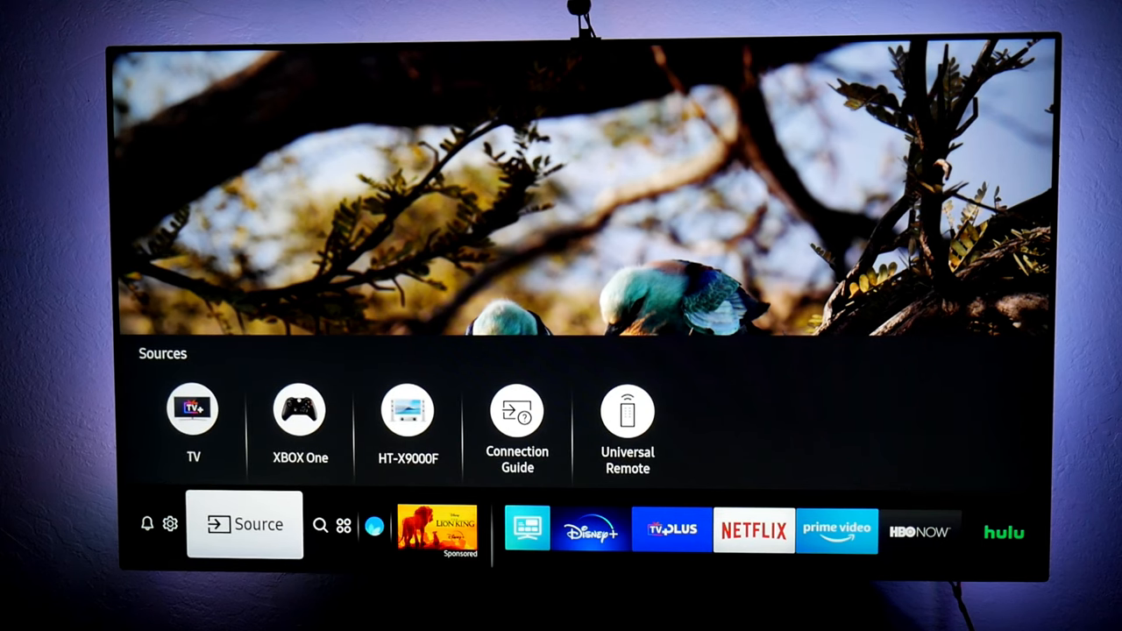
{"action": "left_click", "coordinate": [170, 522]}
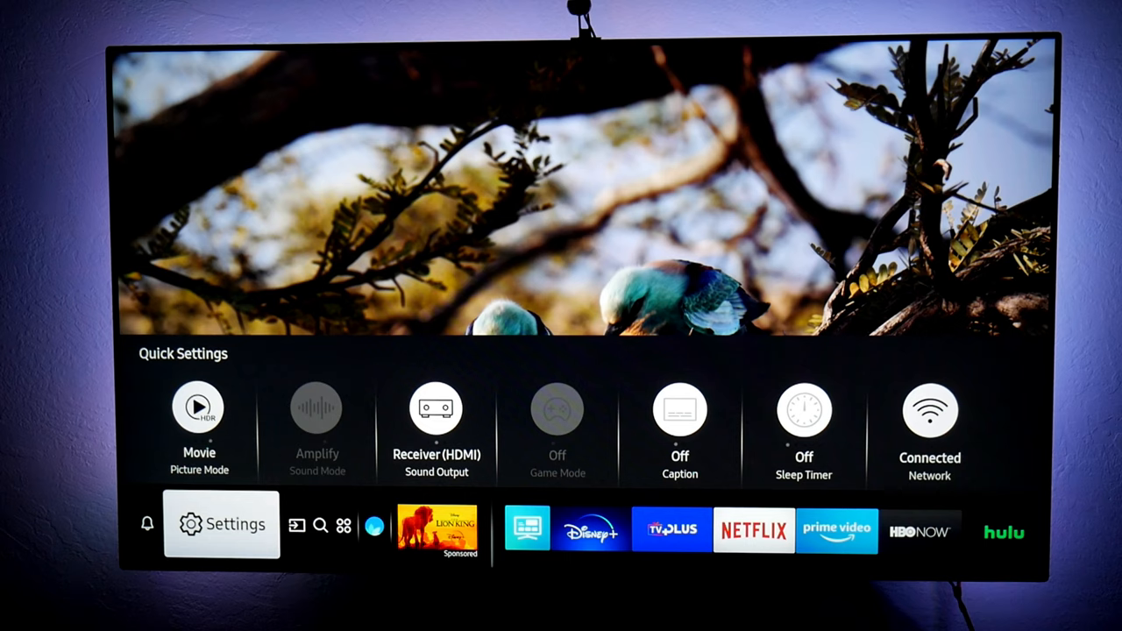
{"action": "left_click", "coordinate": [221, 522]}
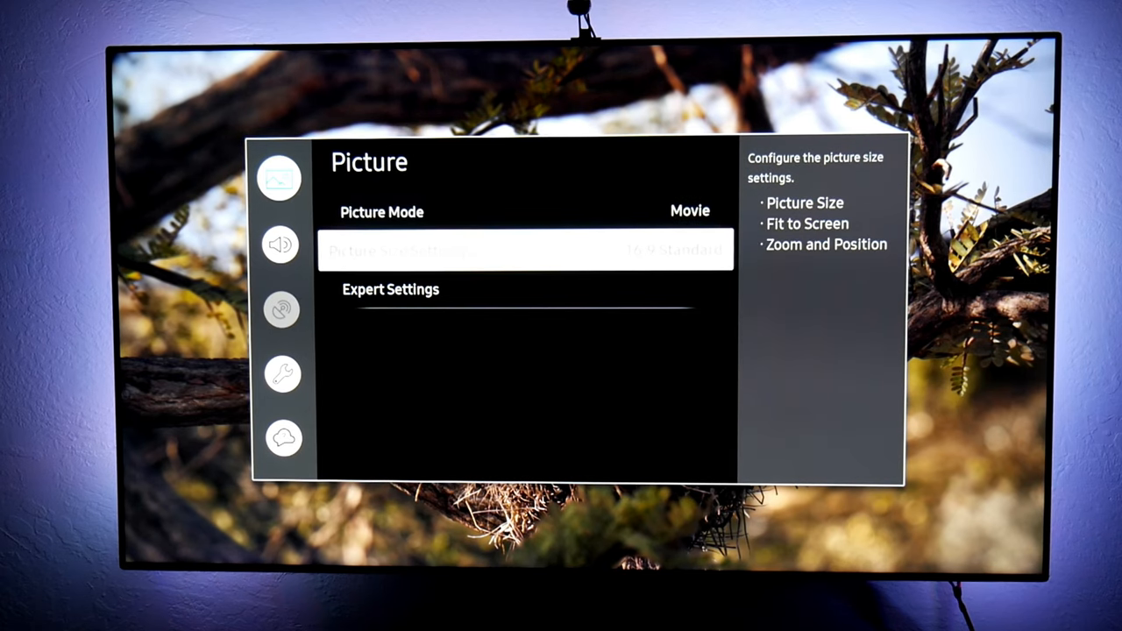
Step: Review Movie mode Expert values: Backlight 50, Brightness 0, Contrast 50, Sharpness 0, Color 25
{"action": "left_click", "coordinate": [389, 289]}
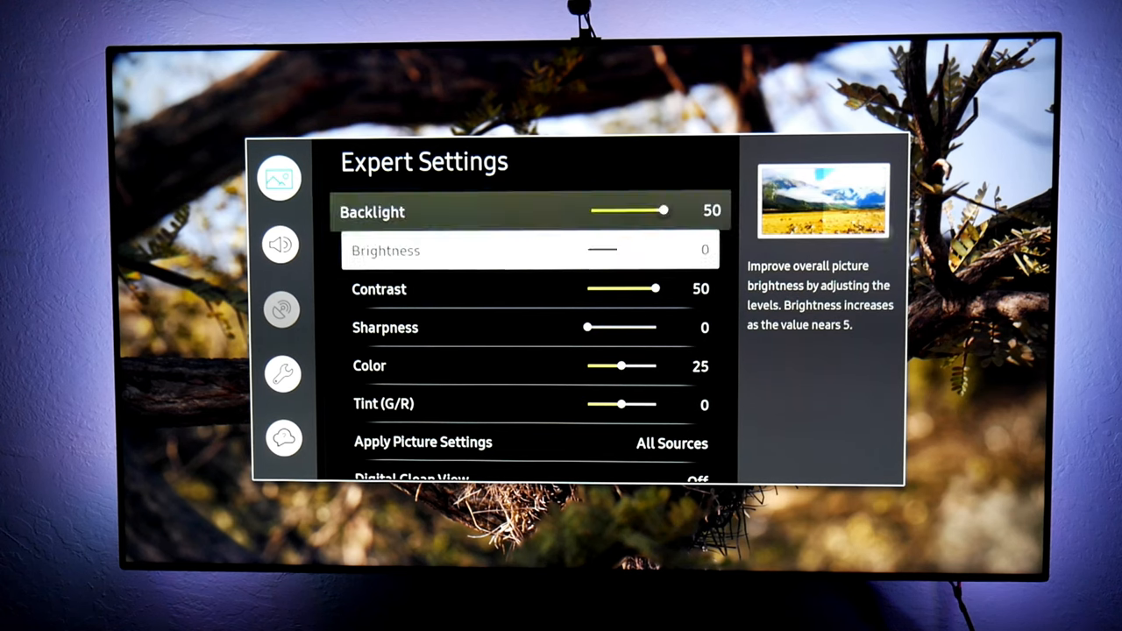
{"action": "key", "text": "down"}
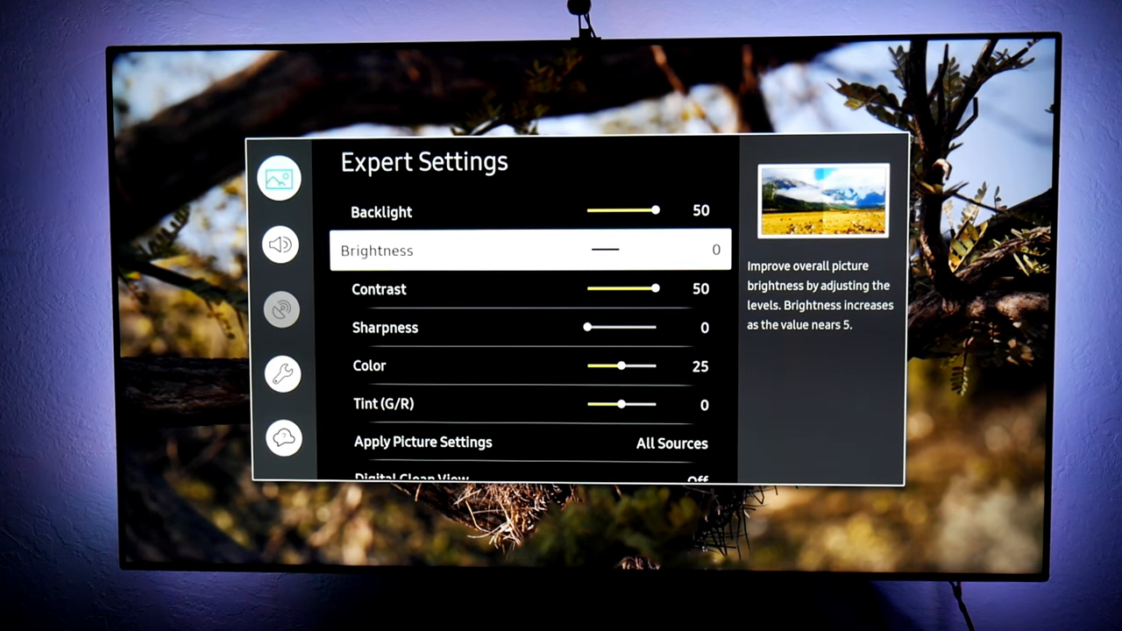
{"action": "key", "text": "down"}
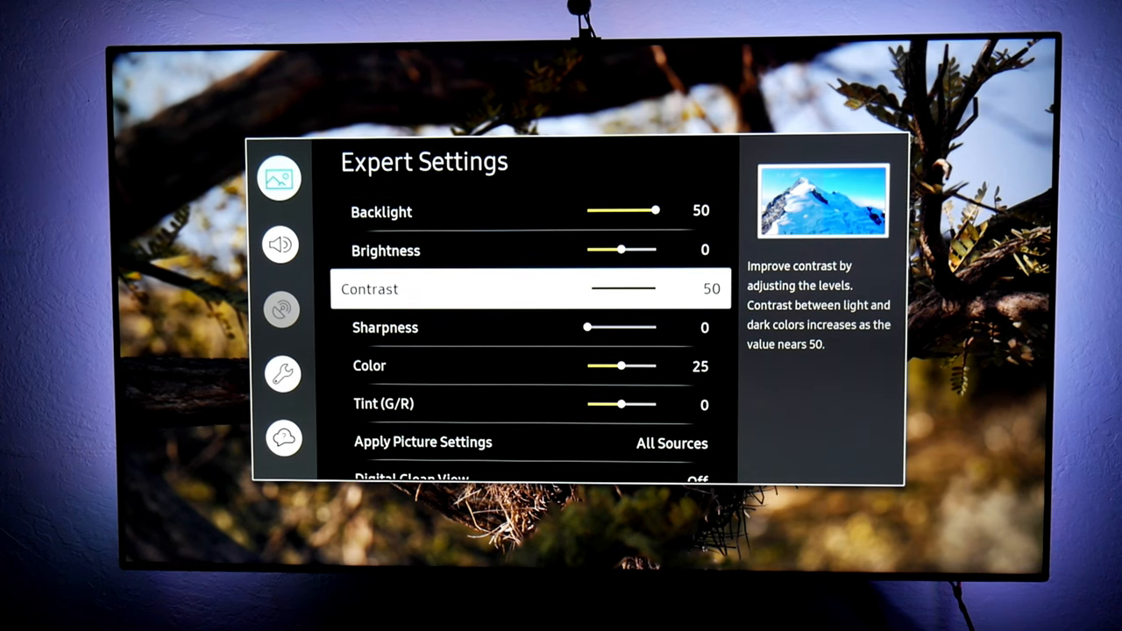
{"action": "key", "text": "Down"}
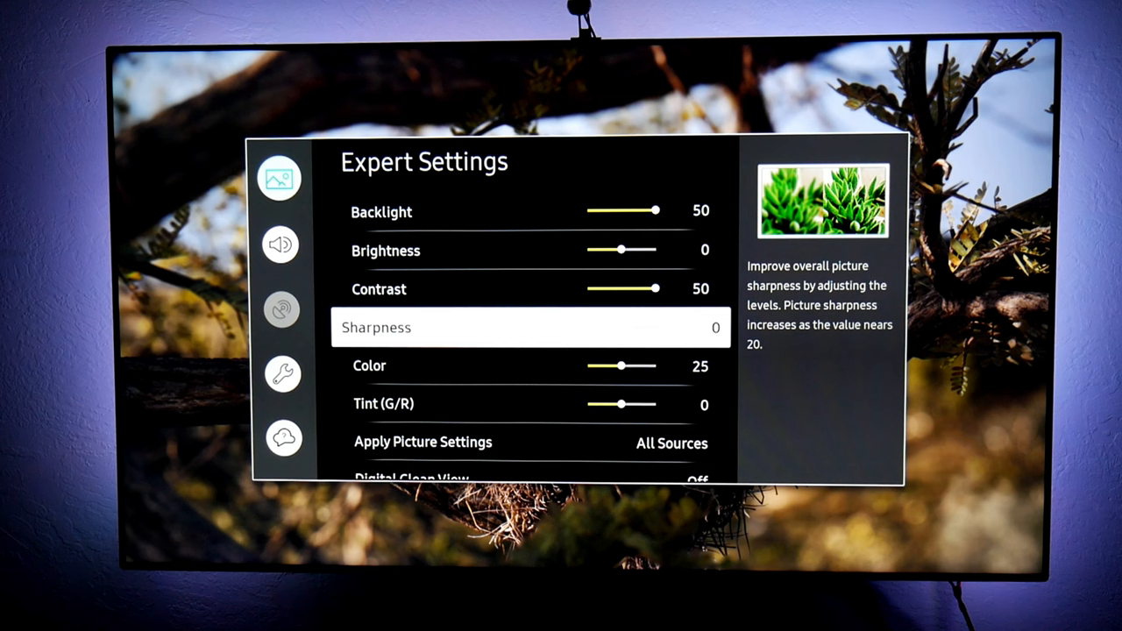
{"action": "key", "text": "Down"}
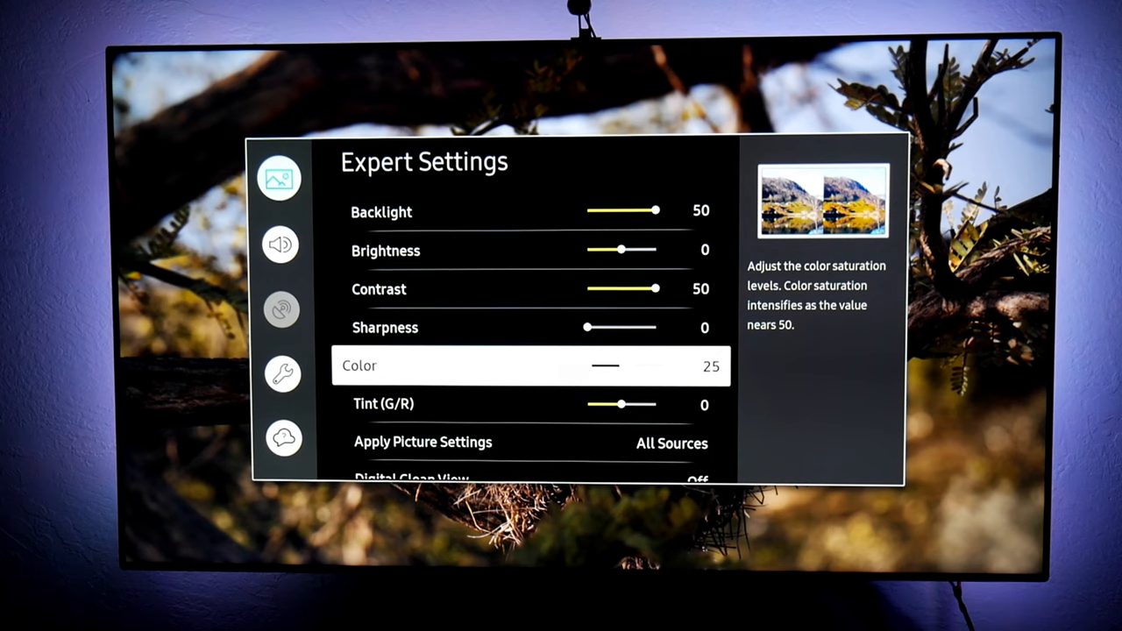
Step: Verify Digital Clean View Off, Auto Motion Plus Auto, Local Dimming High and Contrast Enhancer High
{"action": "scroll", "scroll_direction": "down", "scroll_amount": 3}
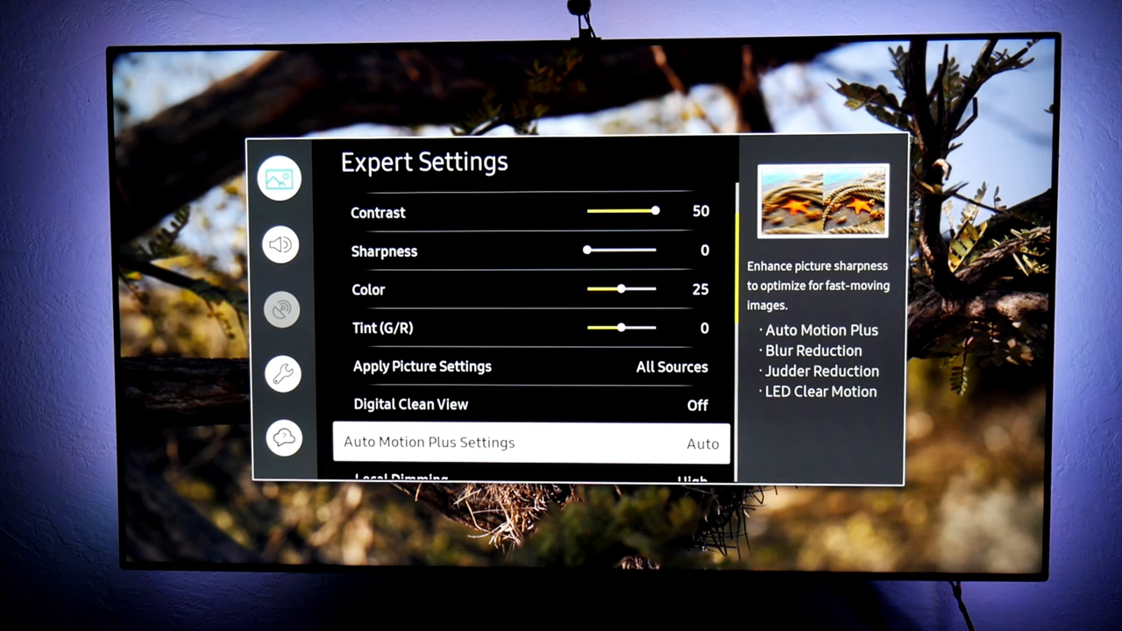
{"action": "key", "text": "Up"}
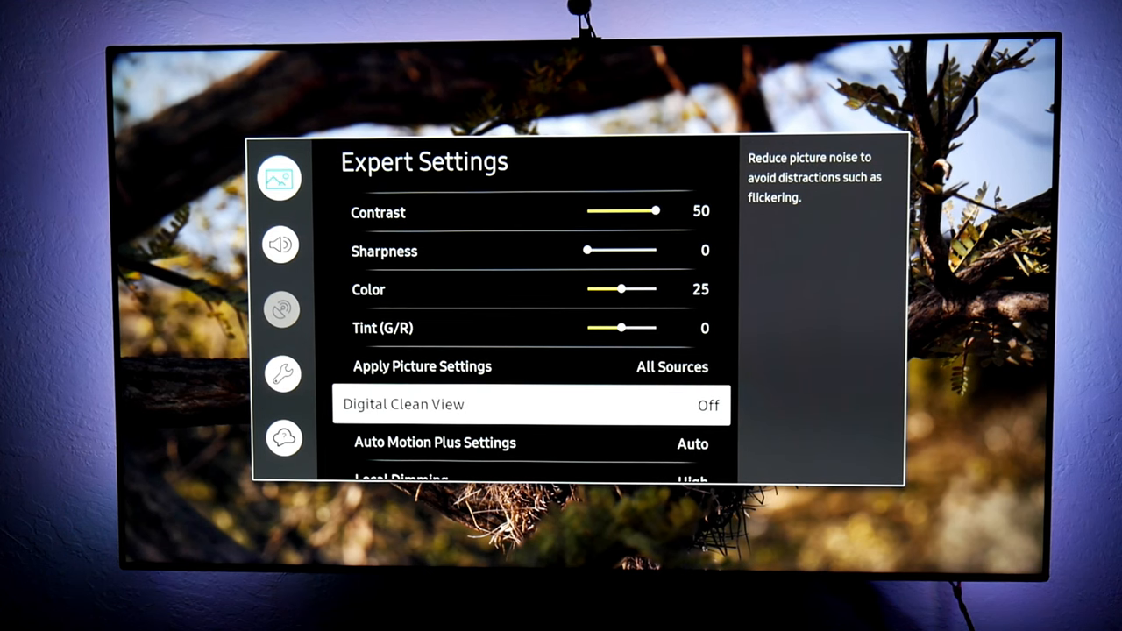
{"action": "key", "text": "Down"}
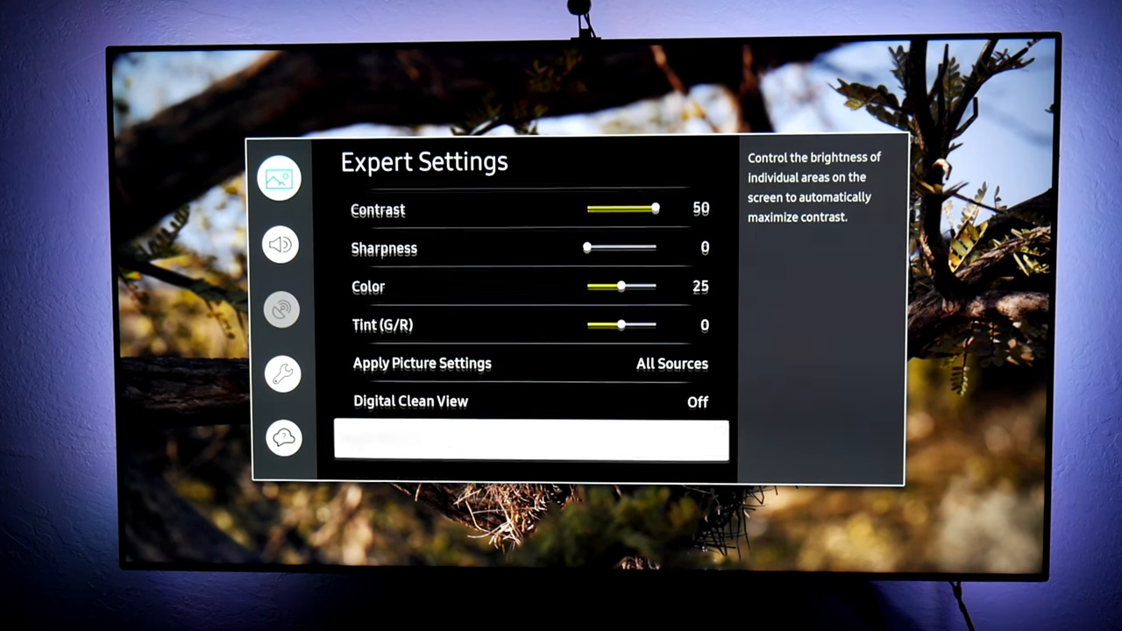
{"action": "scroll", "scroll_direction": "down", "scroll_amount": 3}
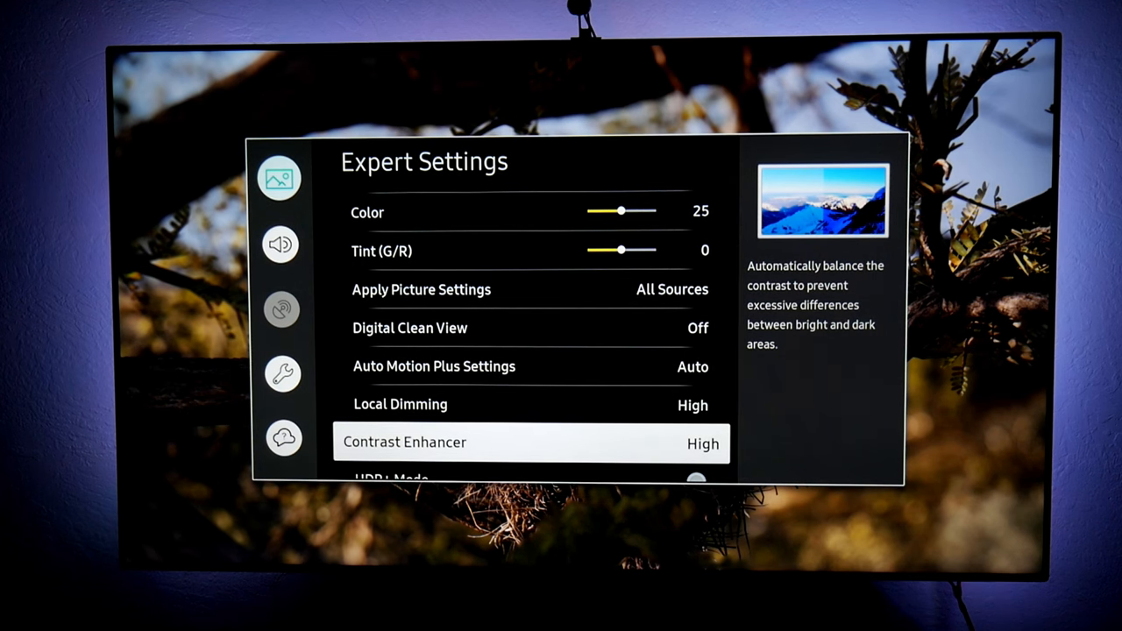
Step: Check HDR+ Mode on, Film Mode Off, Color Tone Warm1 and Gamma ST.2084 at 0
{"action": "left_click", "coordinate": [530, 442]}
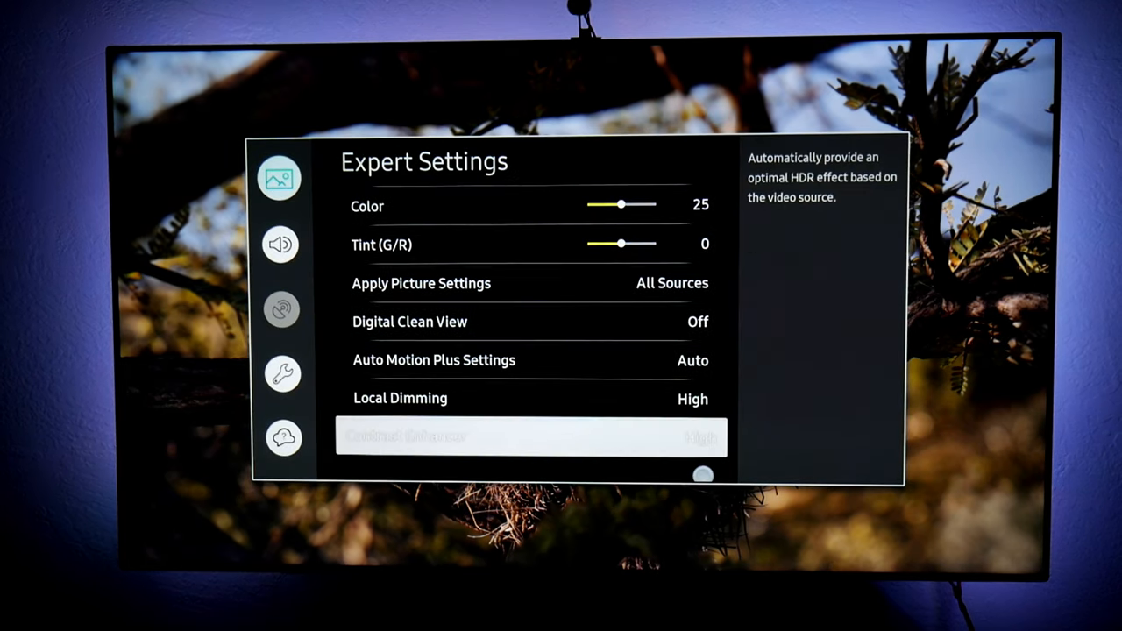
{"action": "scroll", "scroll_direction": "down", "scroll_amount": 3}
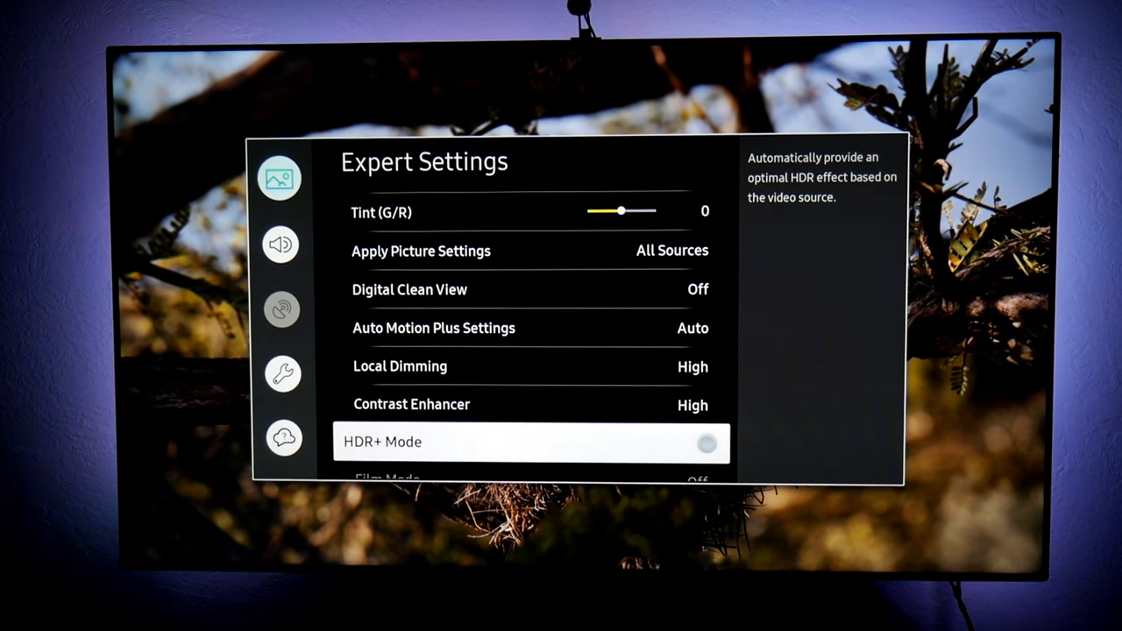
{"action": "scroll", "scroll_direction": "down", "scroll_amount": 3}
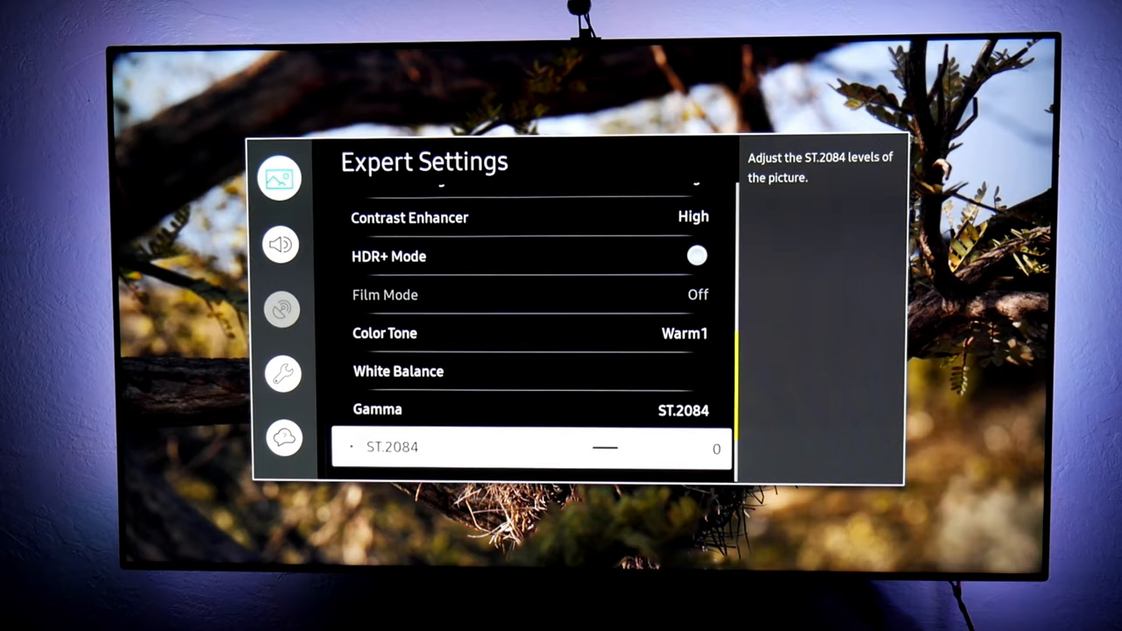
Step: Enter Color Space Settings showing Color Space Auto and Color Gamut DCI-P3
{"action": "scroll", "scroll_direction": "down", "scroll_amount": 3}
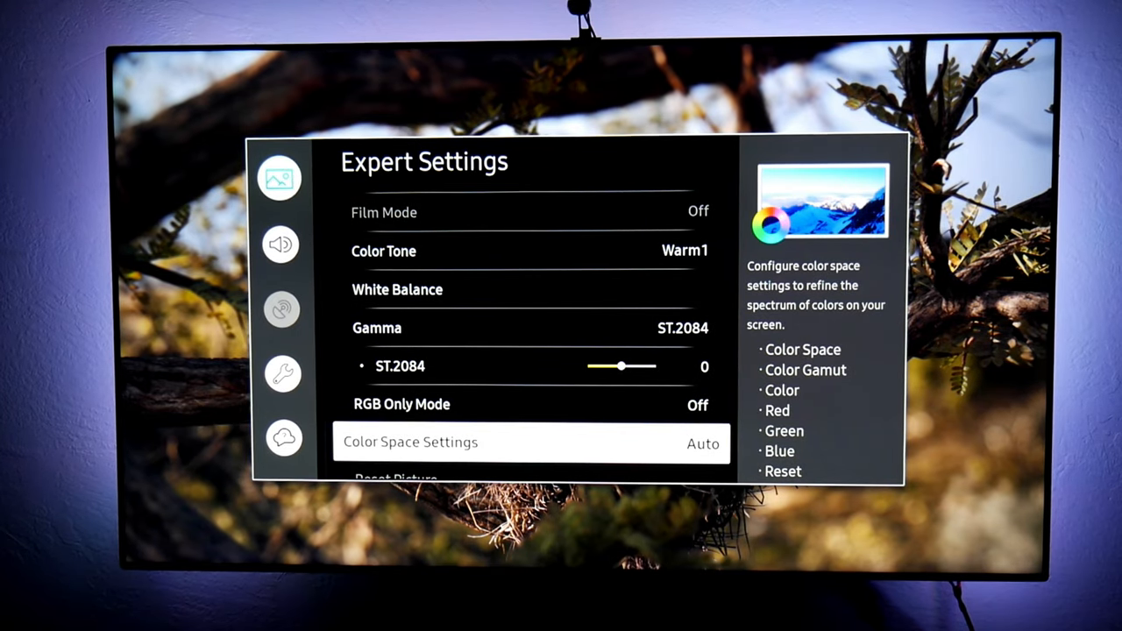
{"action": "left_click", "coordinate": [530, 442]}
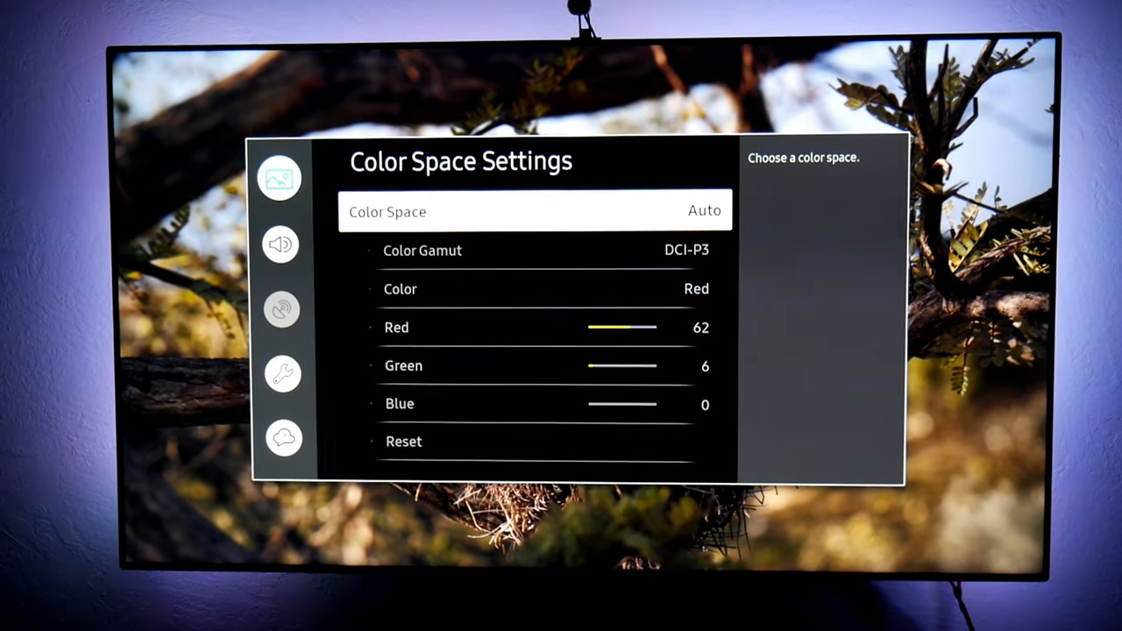